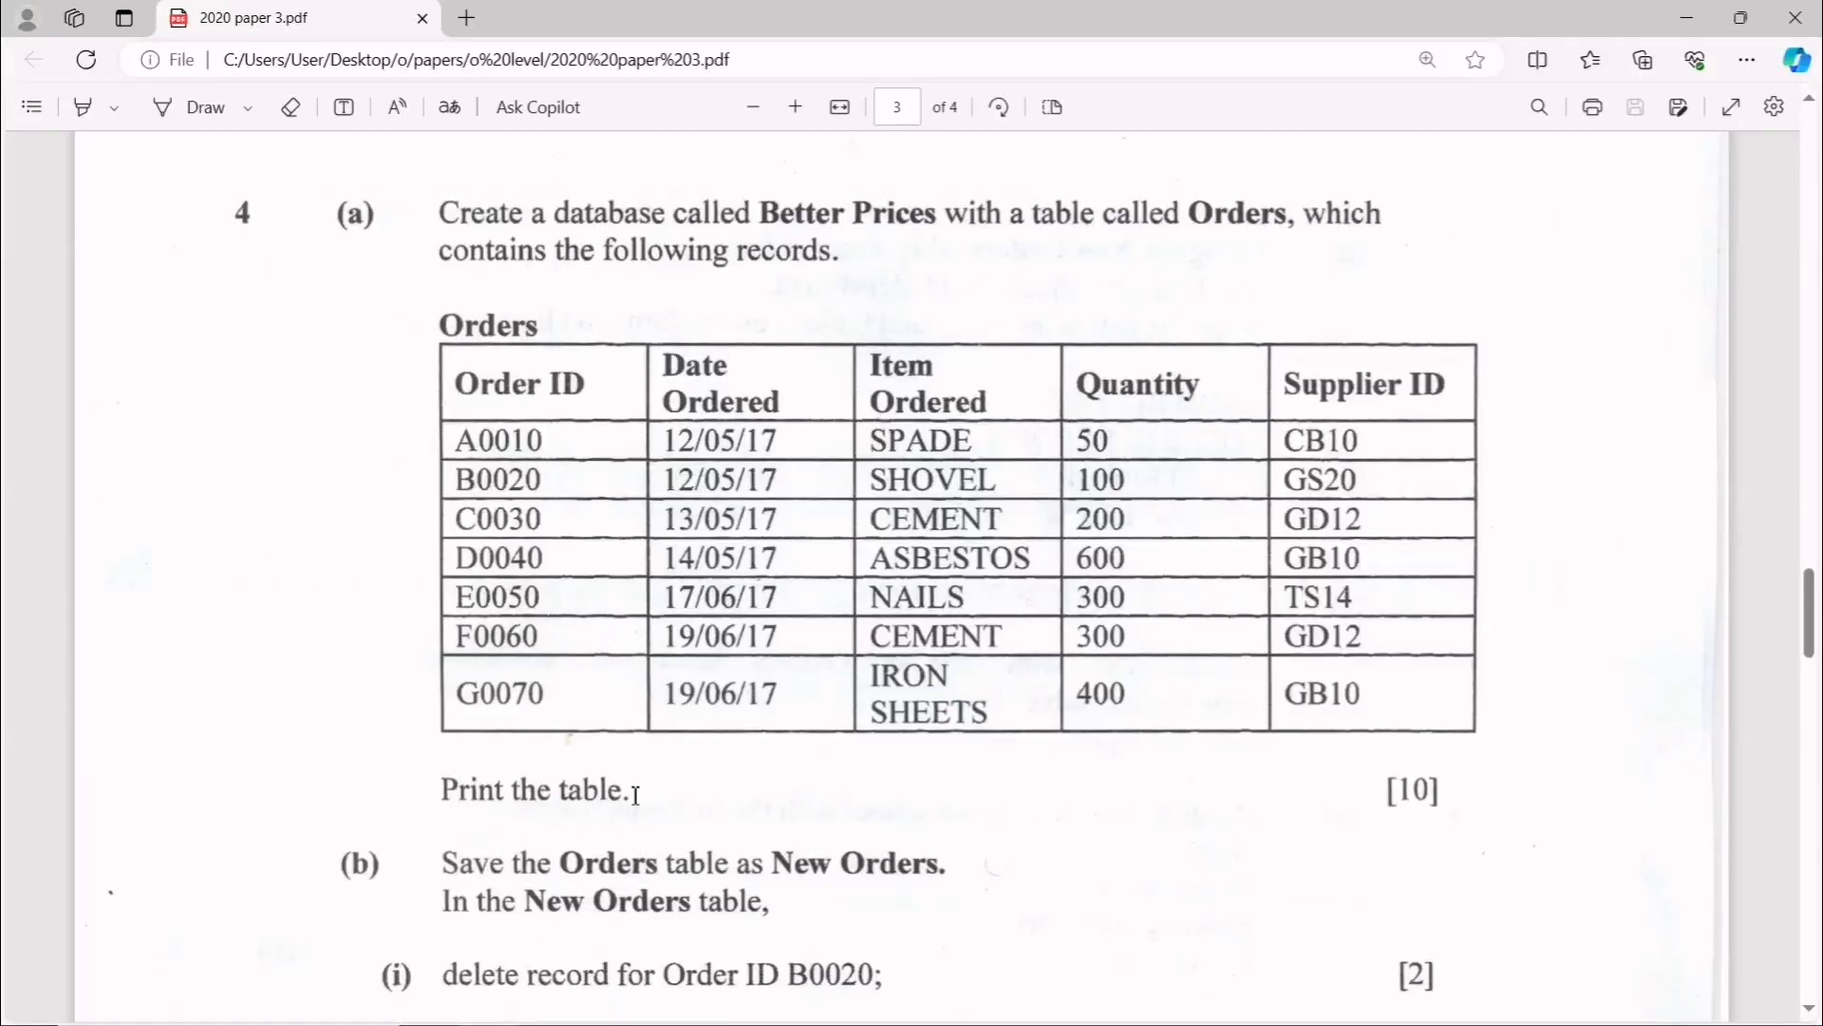
mouse_move(615, 838)
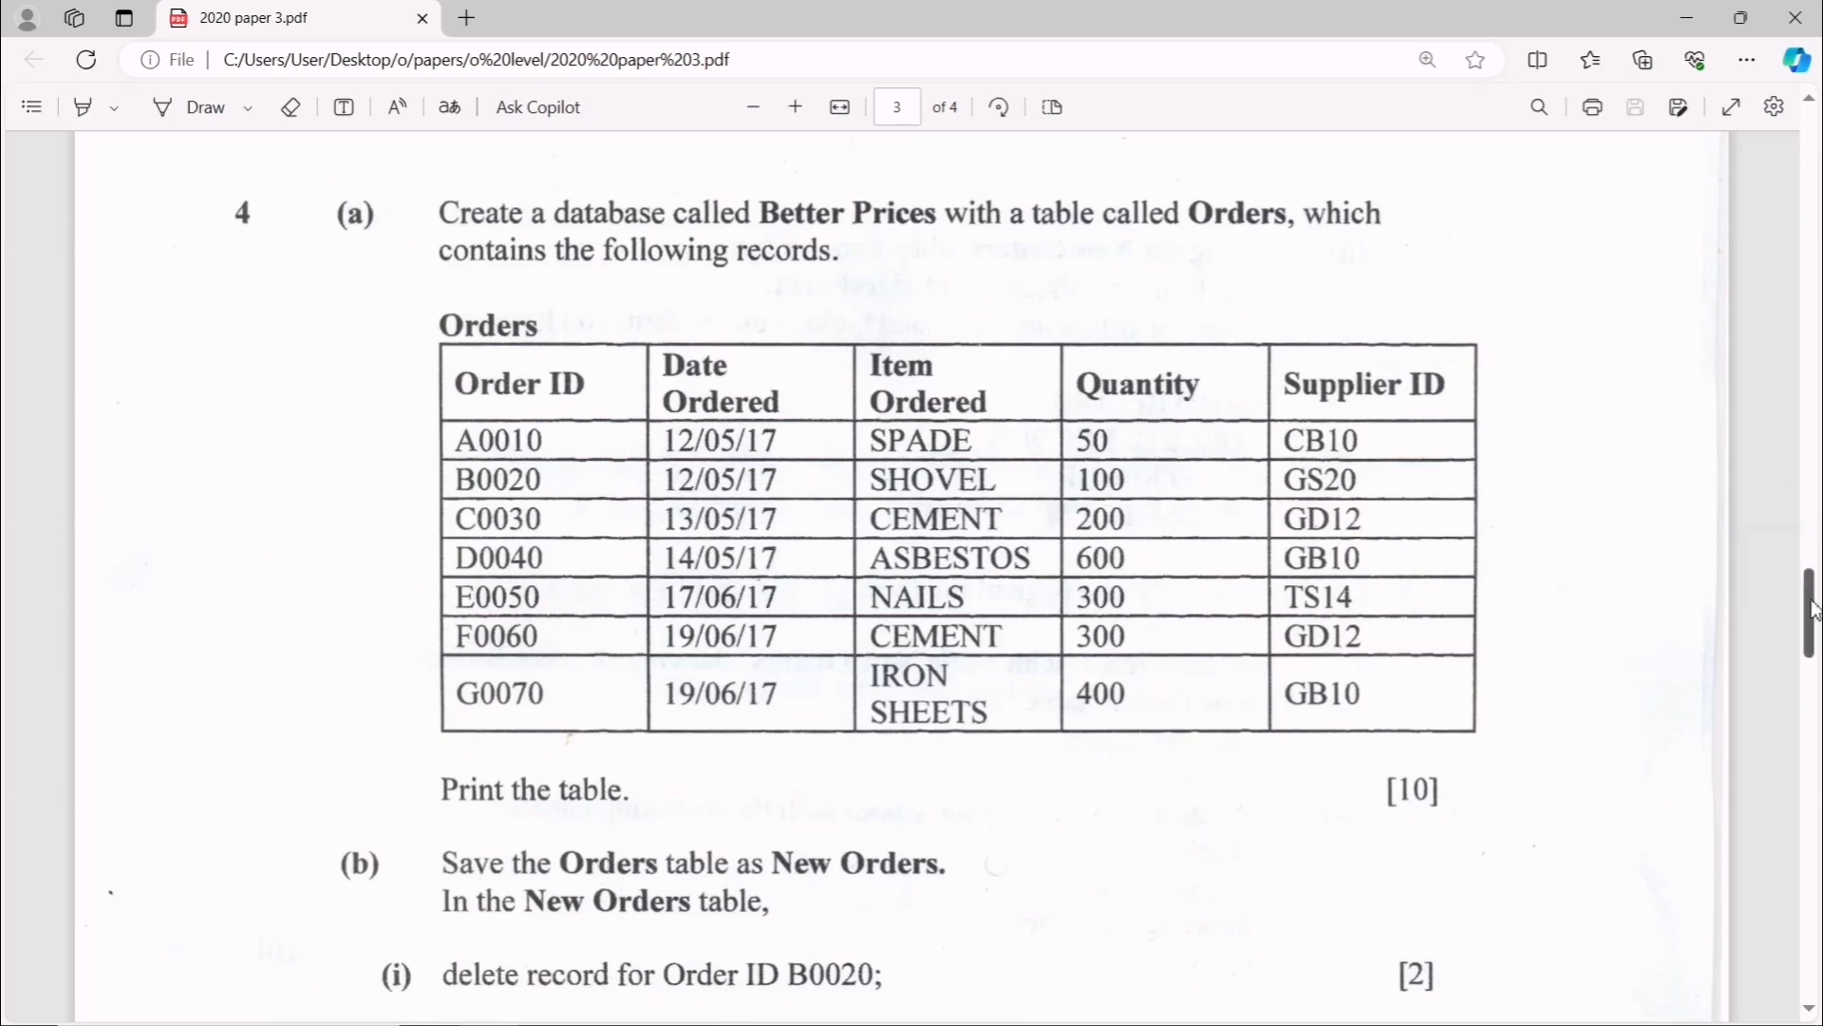
- Close the orders datasheet and rename the orders table in the navigation pane to 'New orders'
scroll(down, 3)
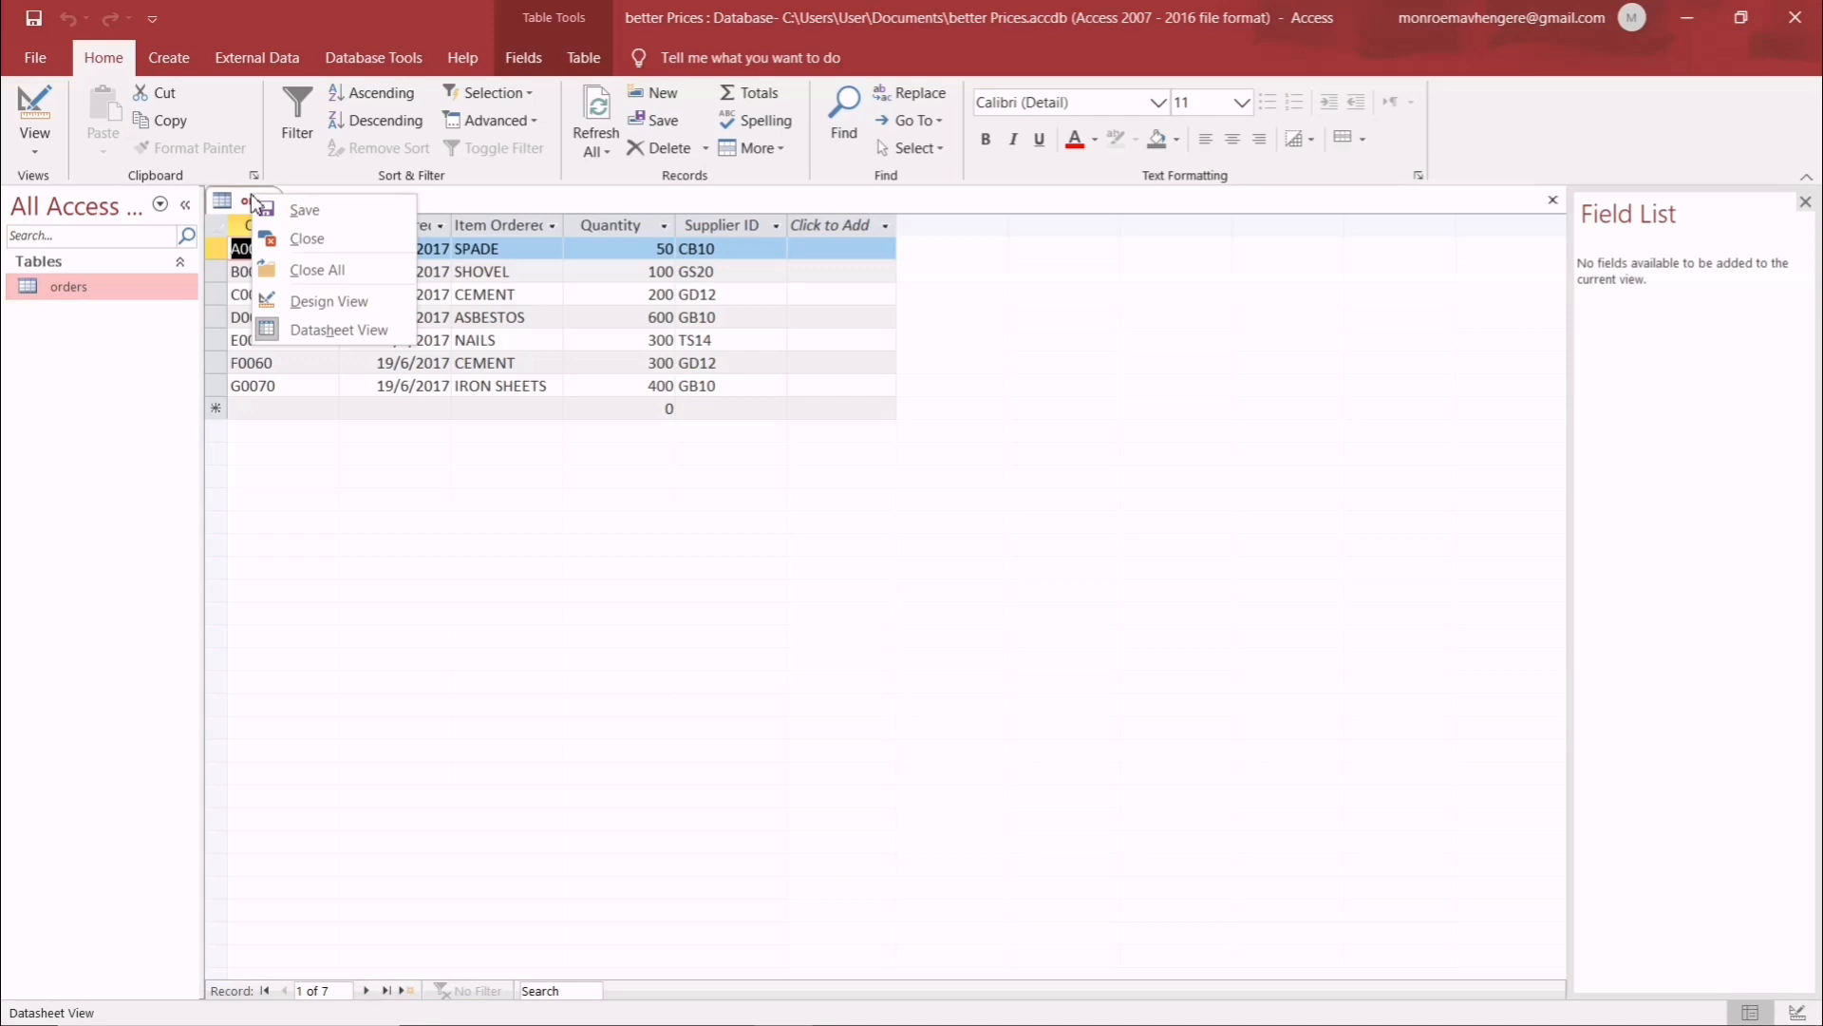
mouse_move(320, 238)
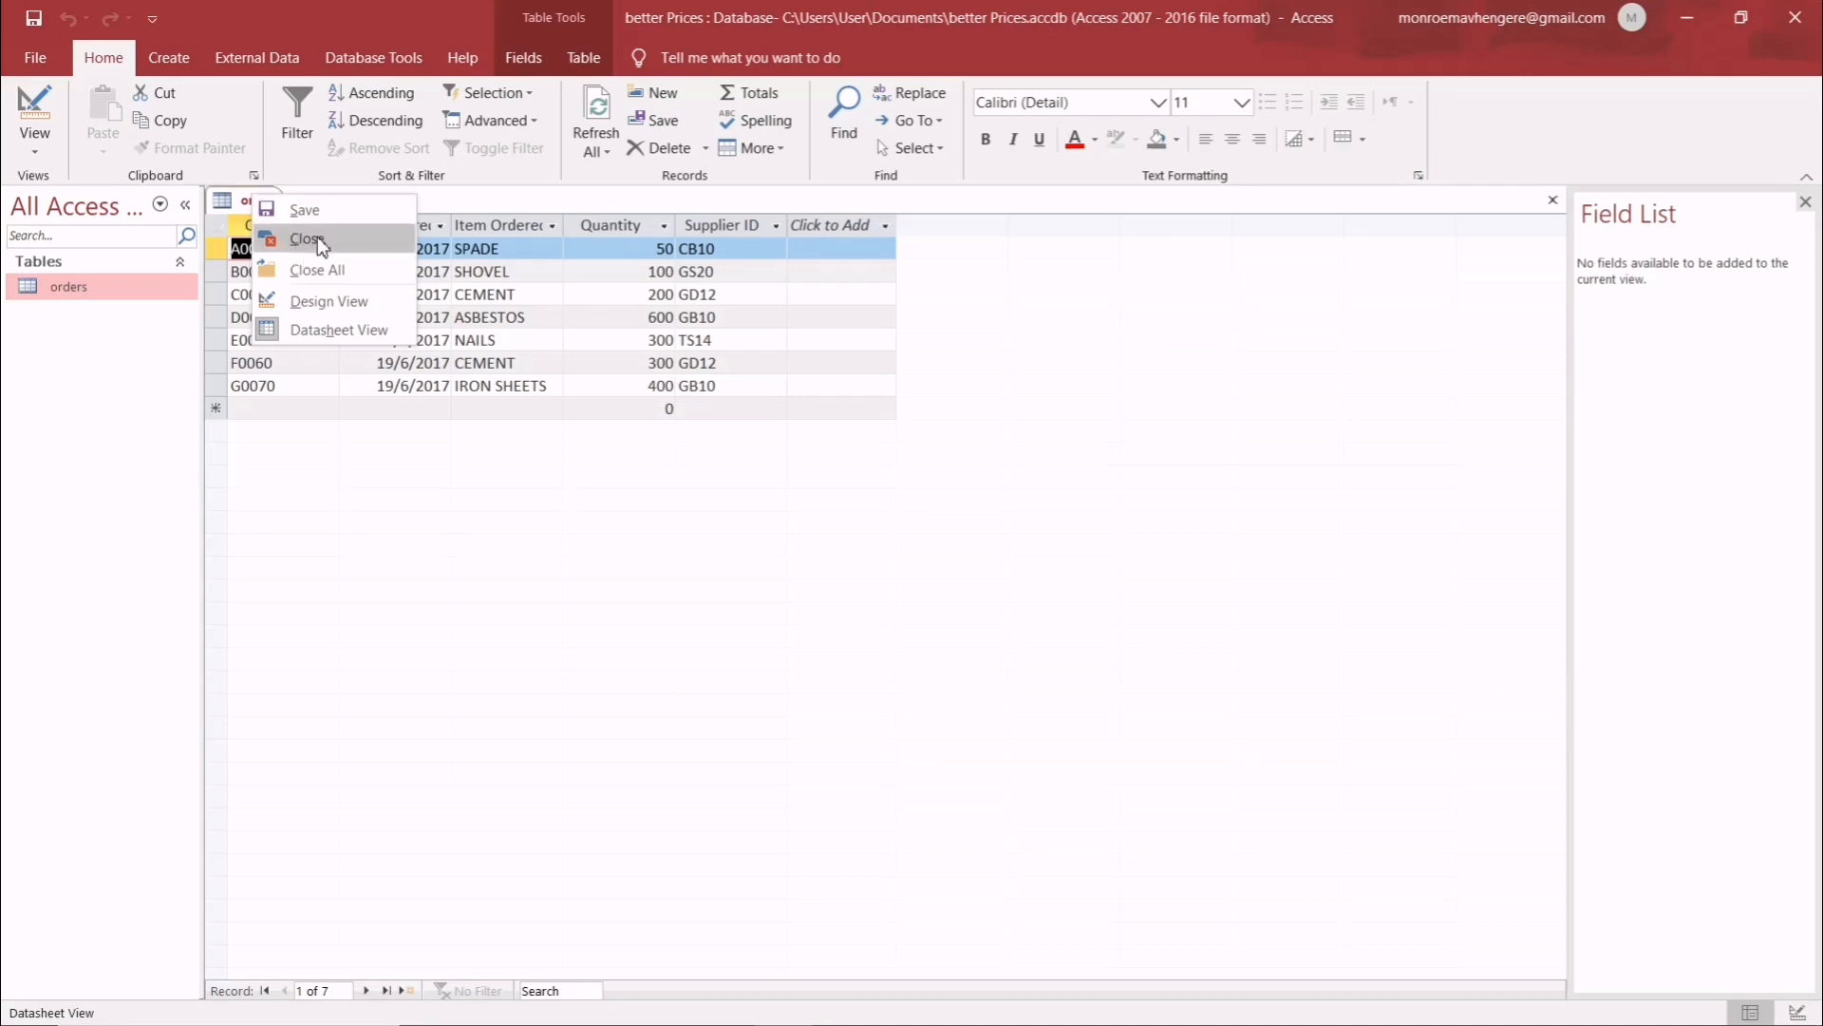
click(307, 238)
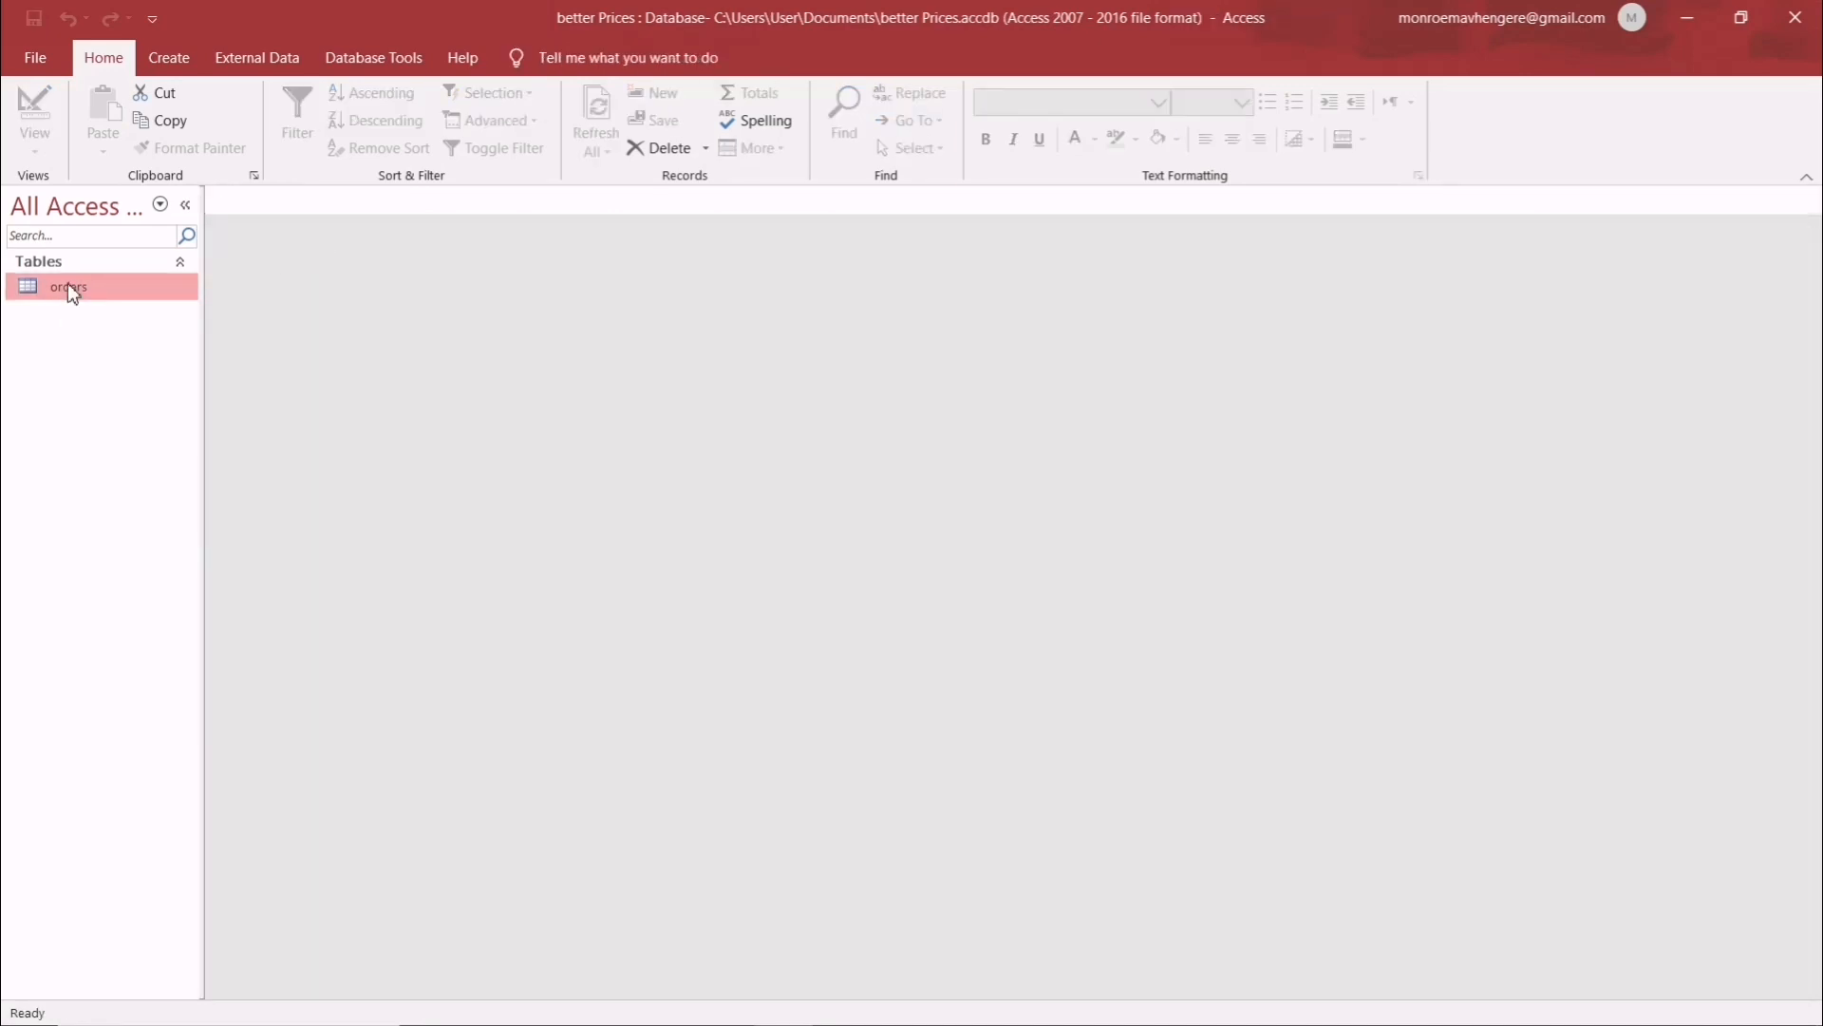
right_click(68, 286)
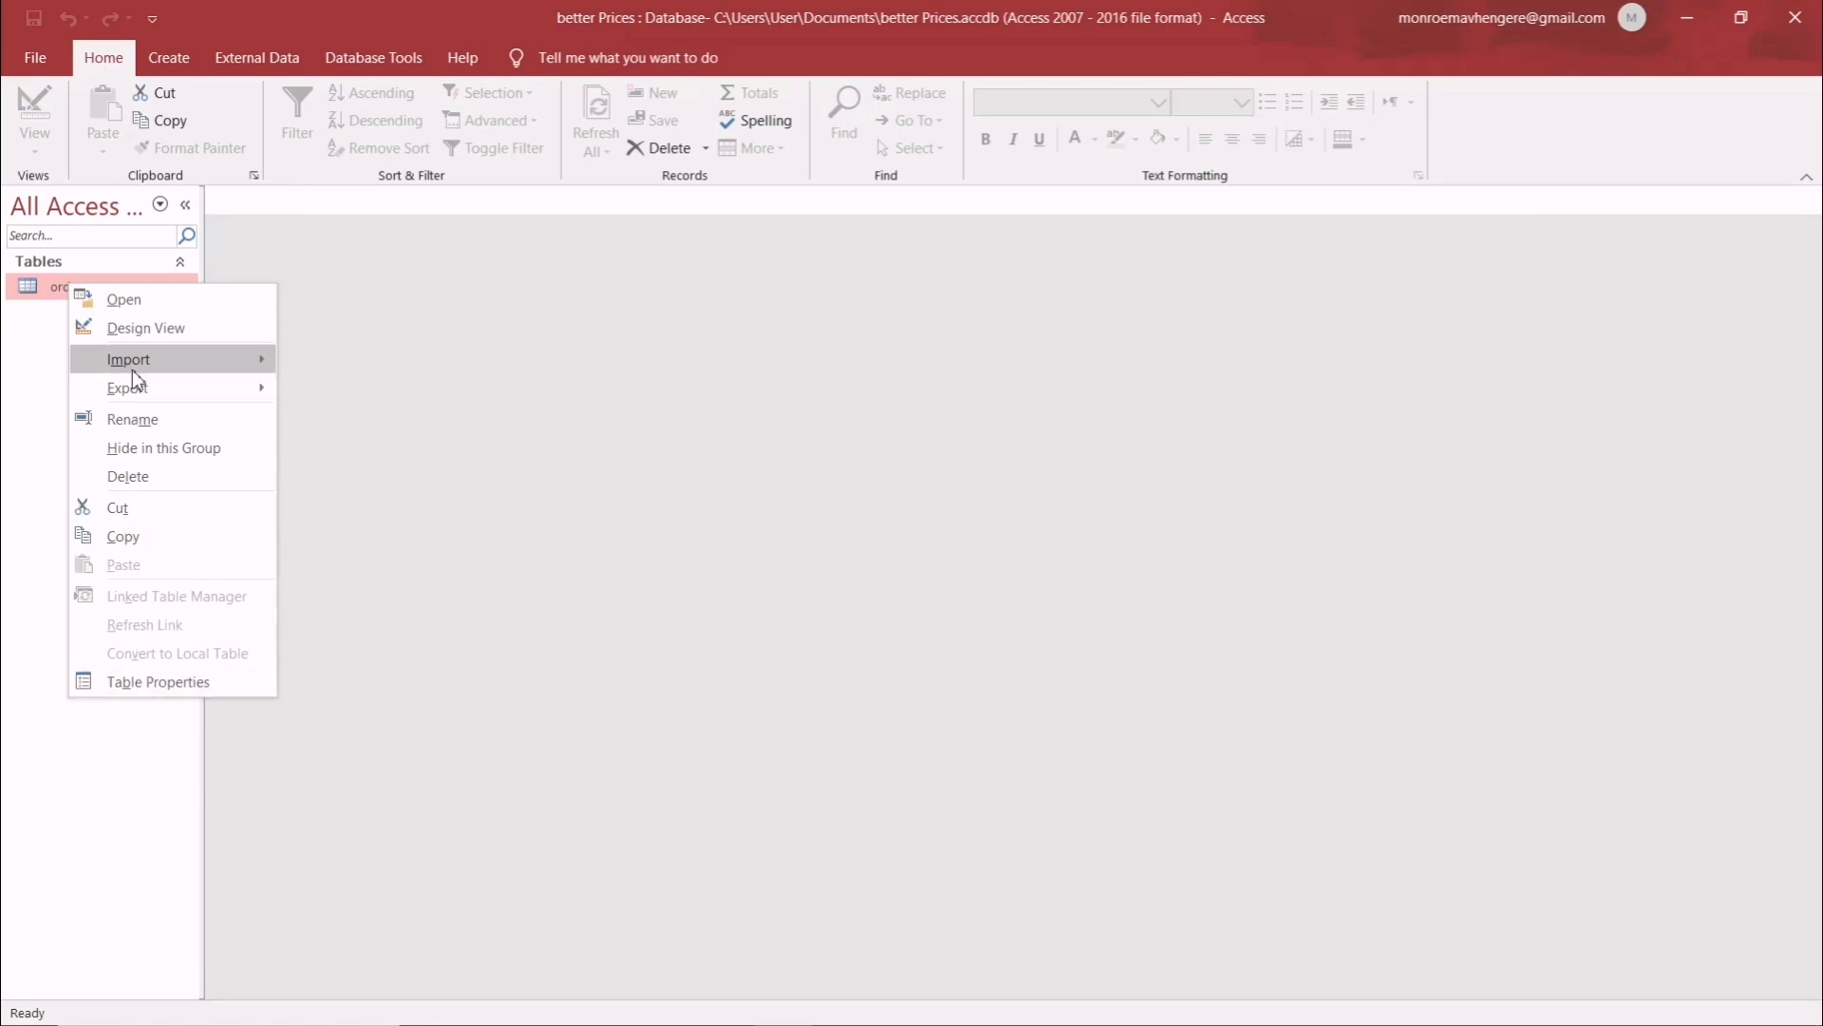
click(133, 419)
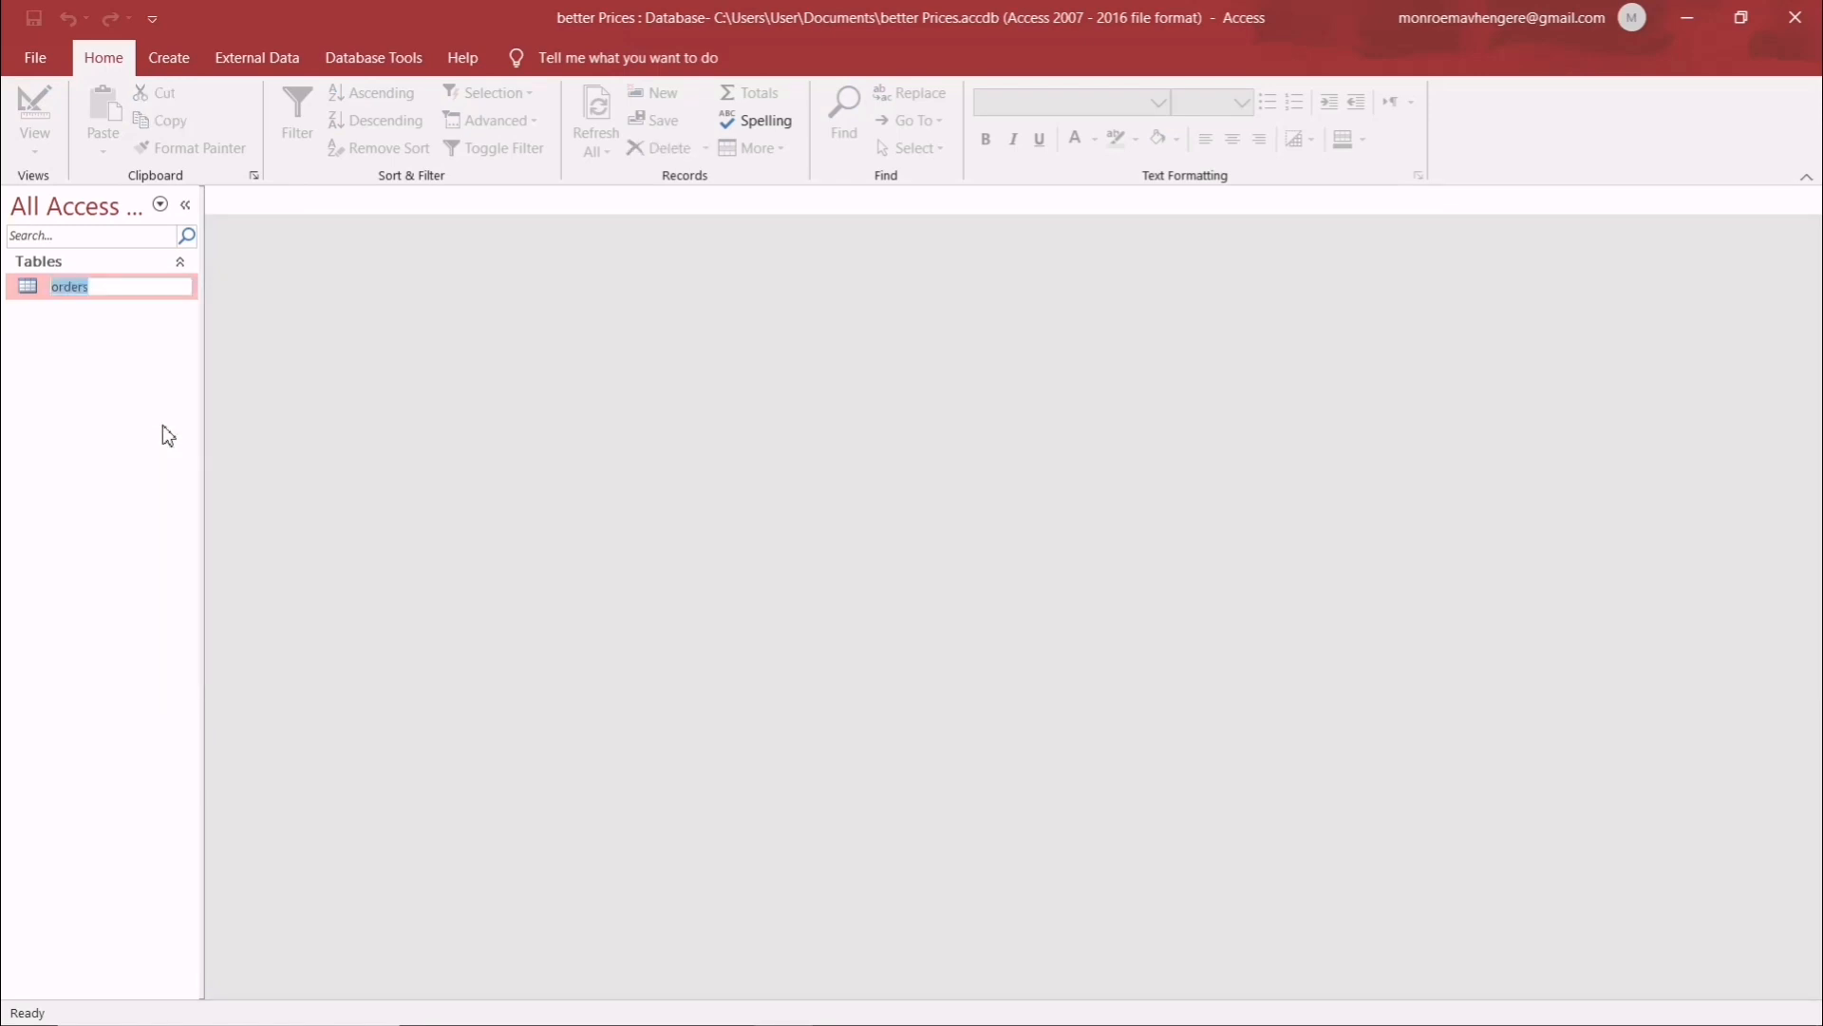
text(New)
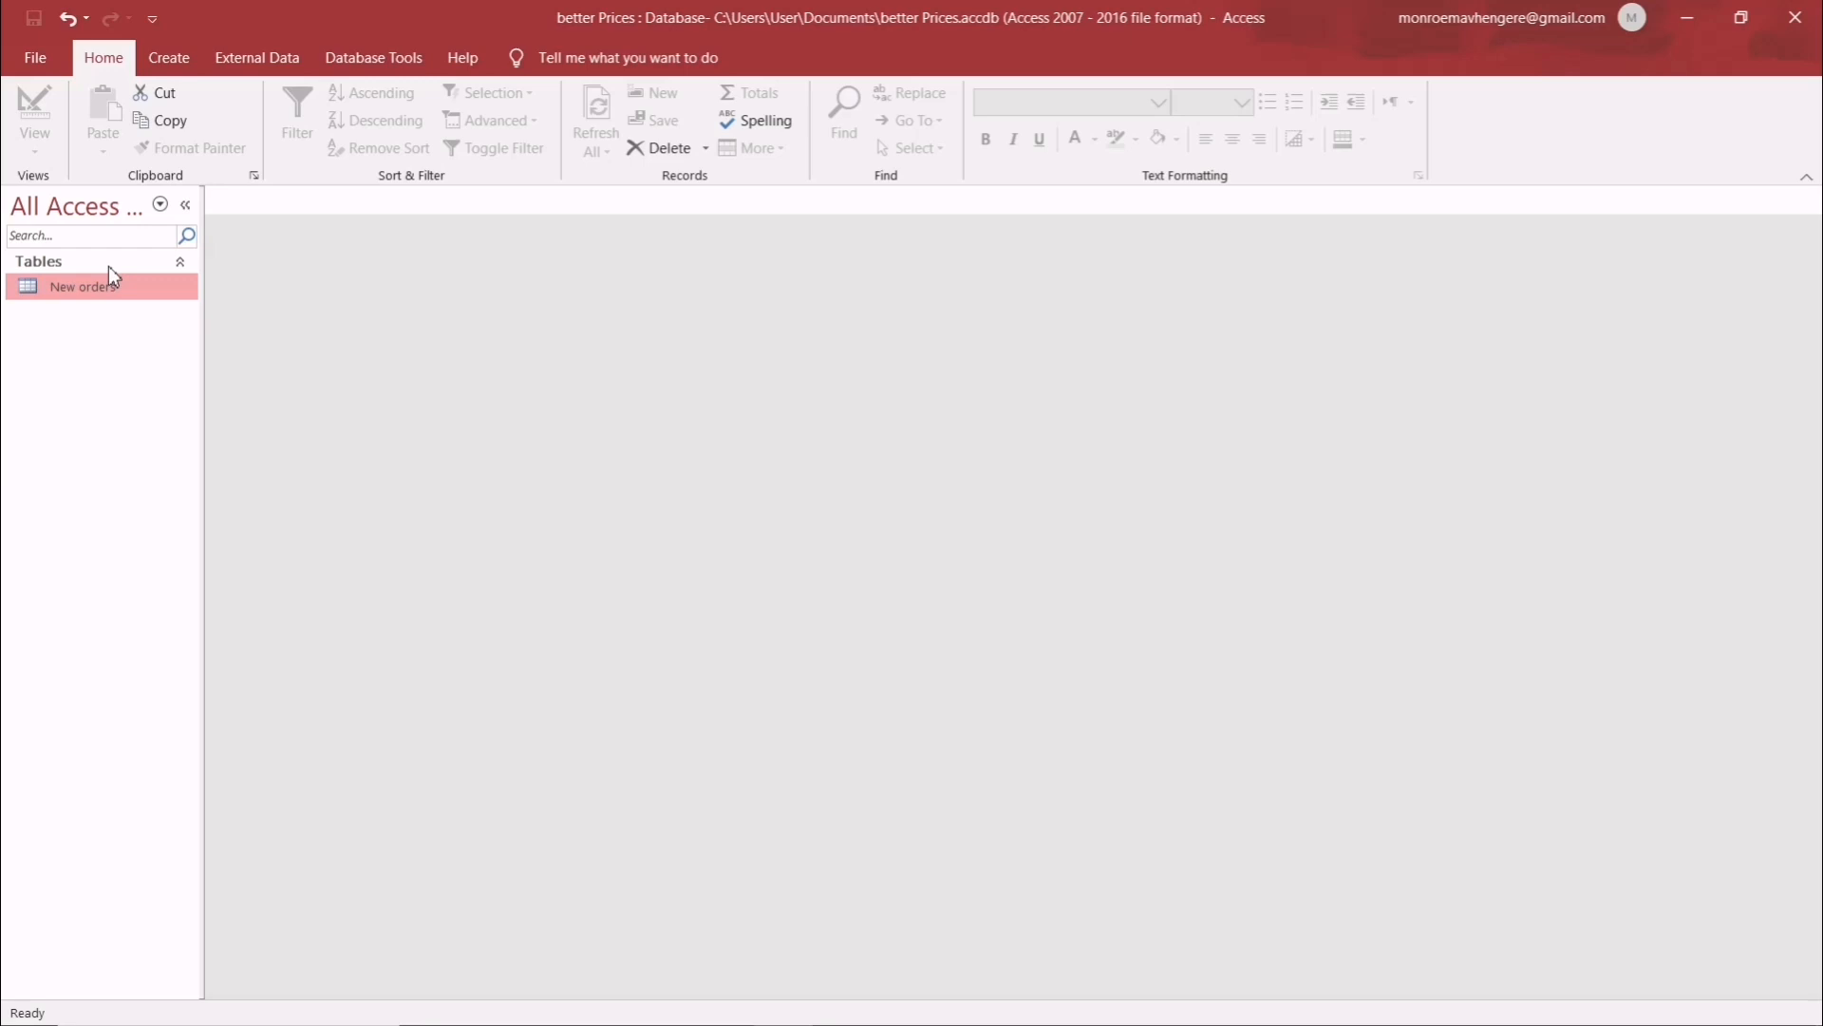
- Open the New orders table in Datasheet View showing seven records, then return to the exam paper
double_click(82, 286)
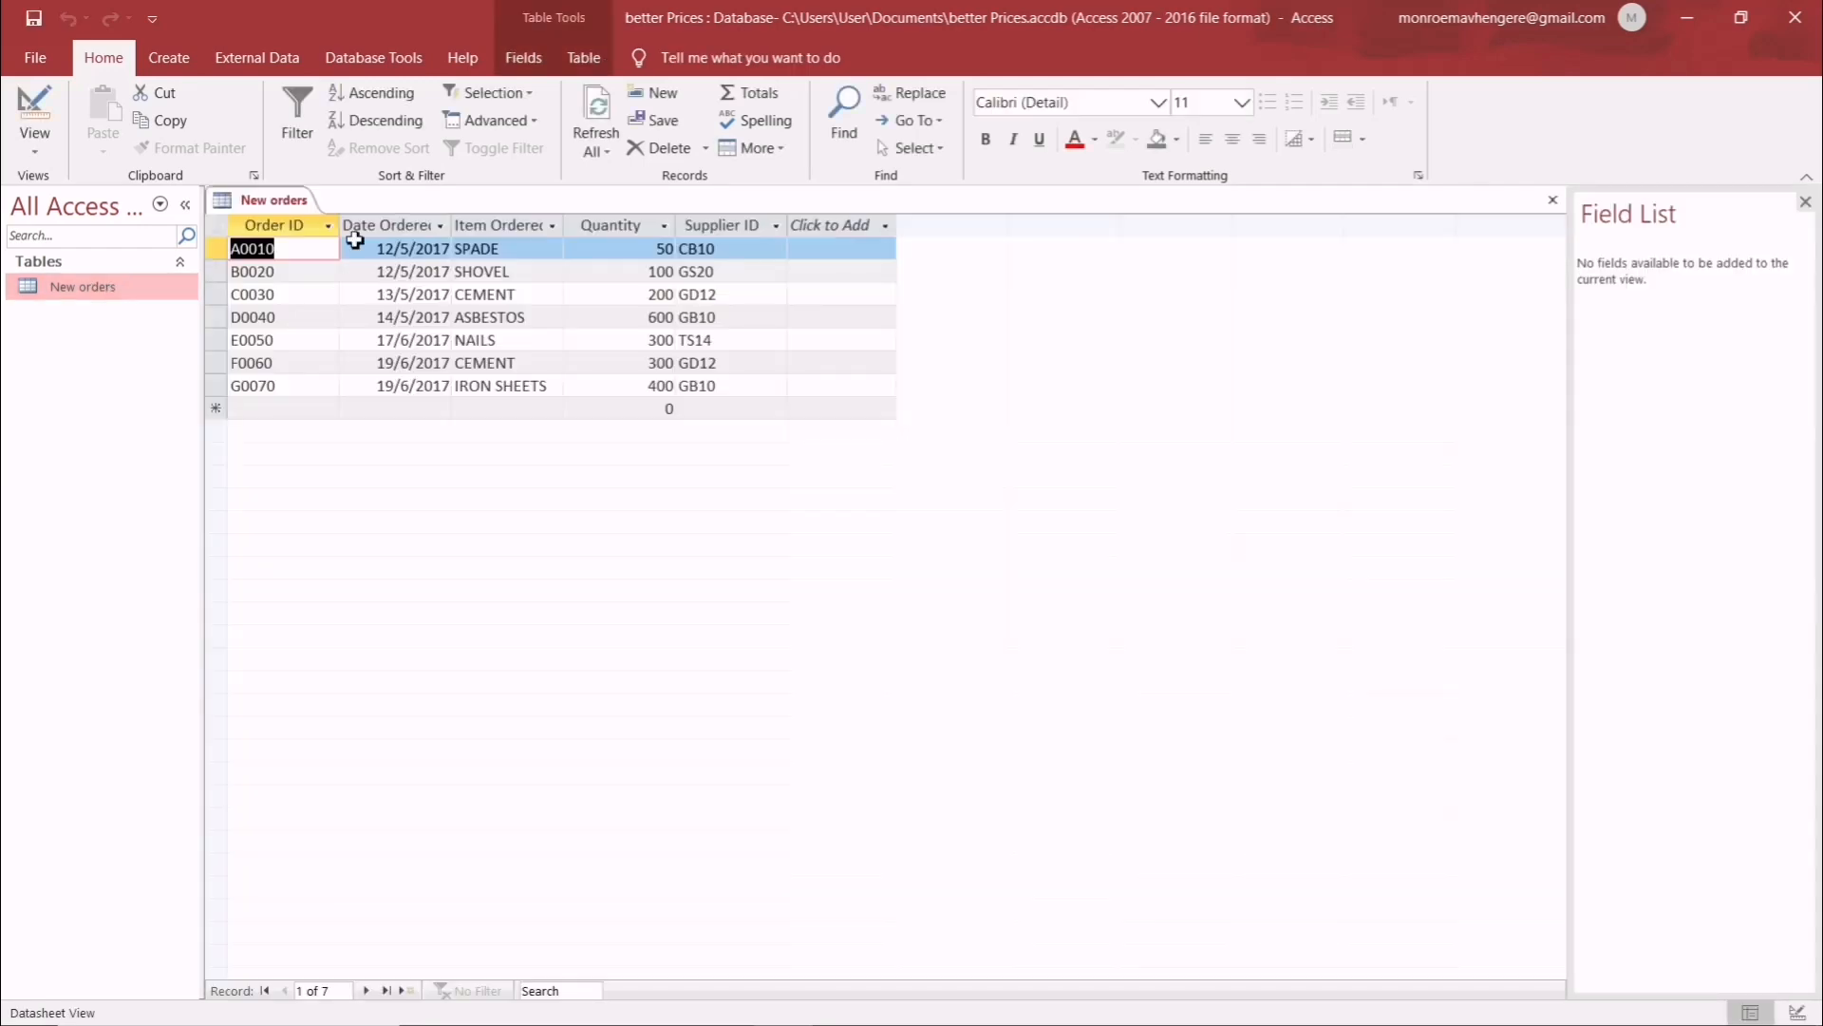
mouse_move(356, 710)
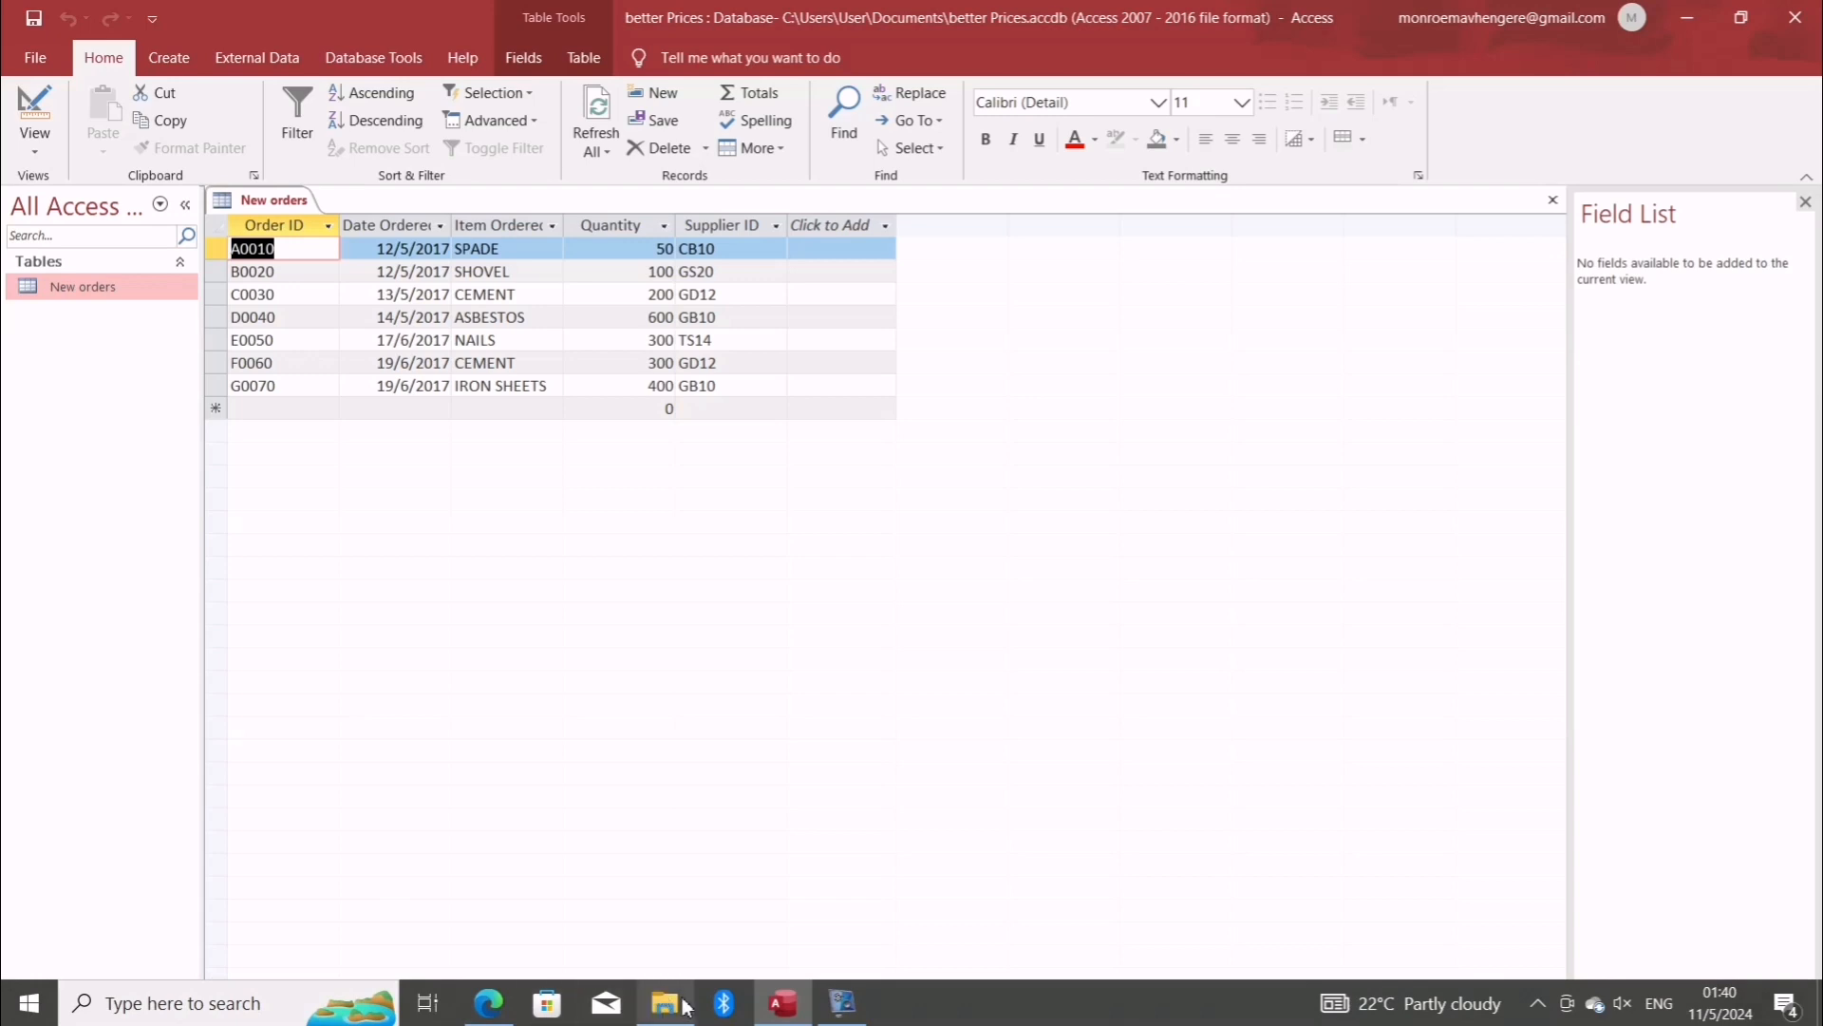
mouse_move(781, 1003)
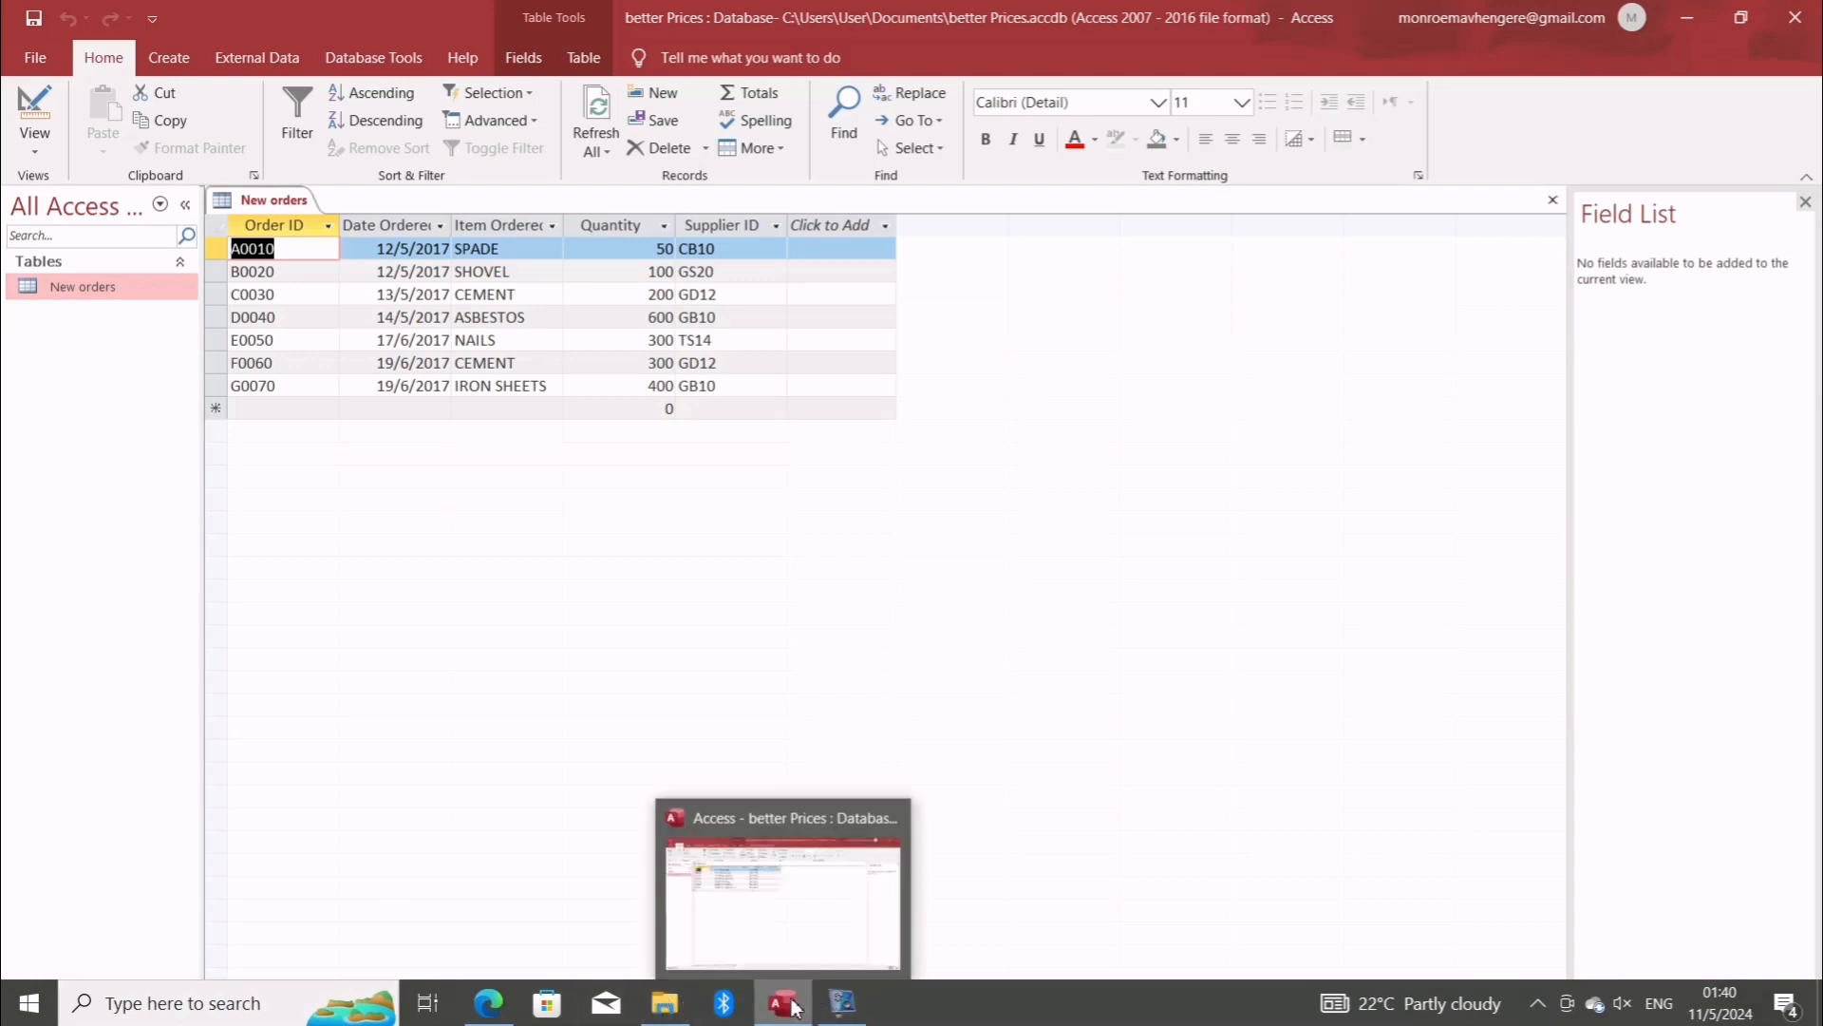
mouse_move(661, 1002)
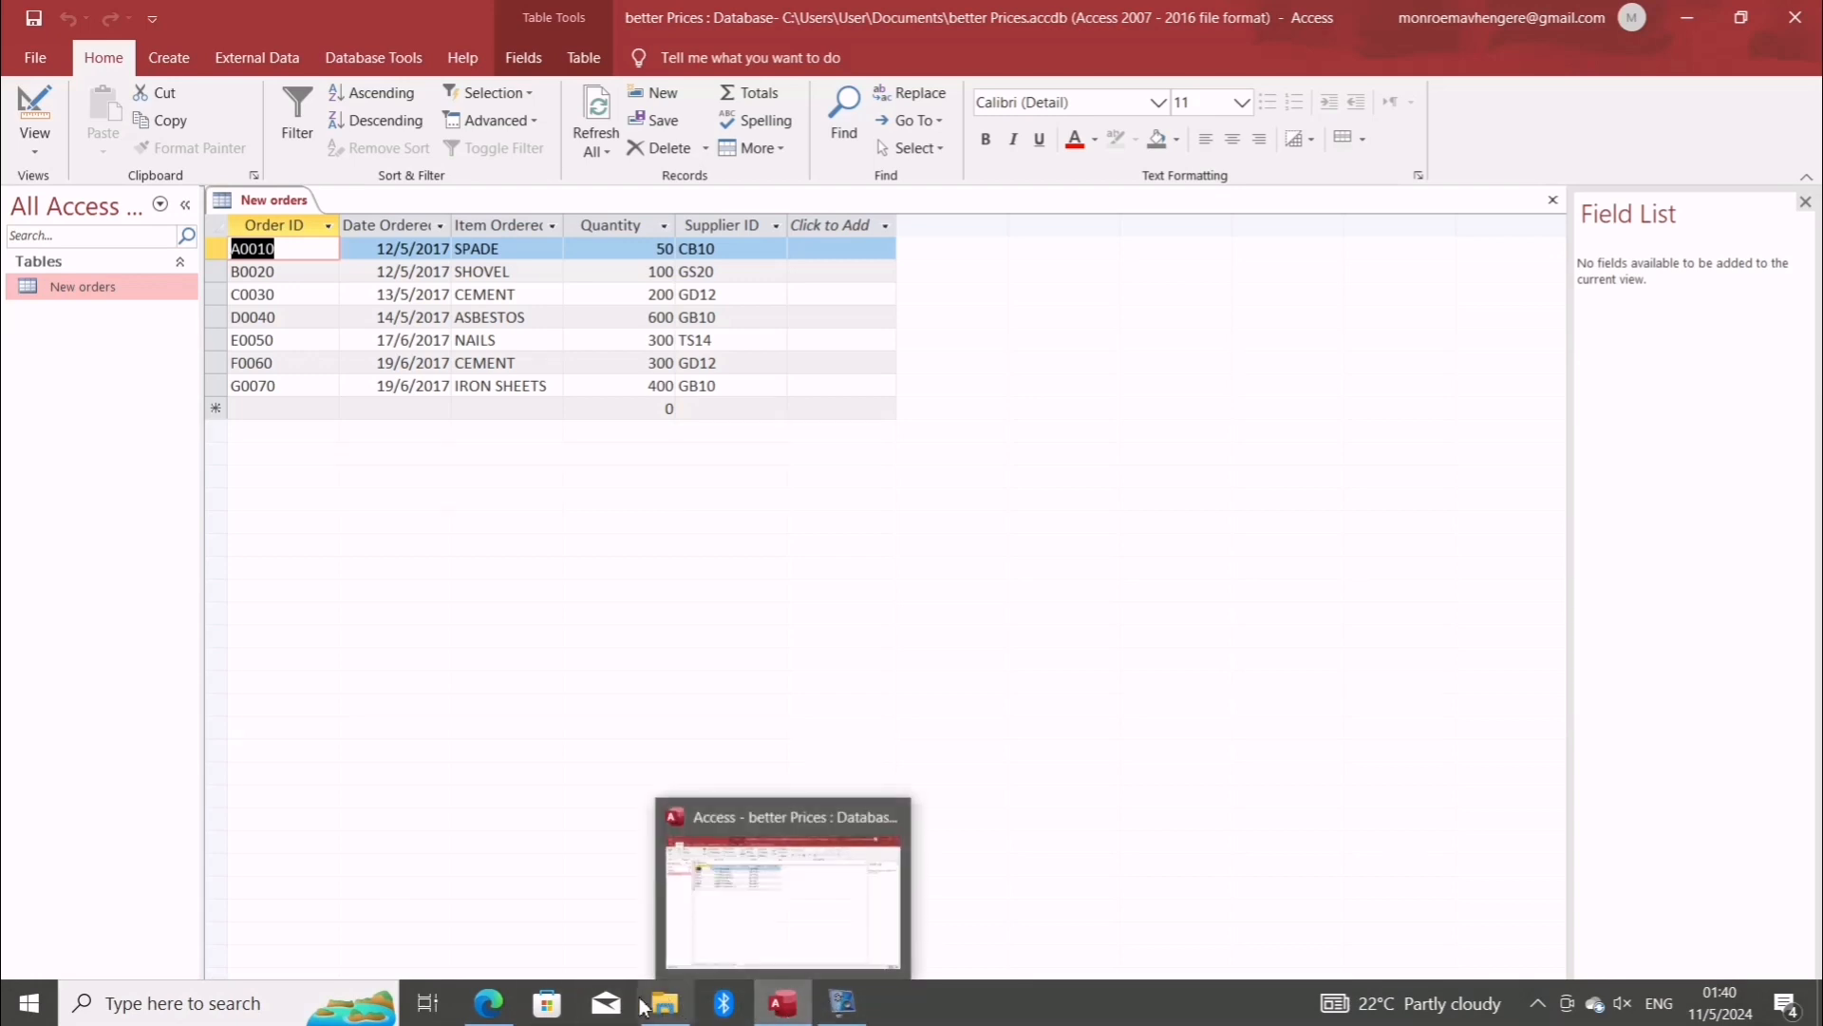
click(487, 1003)
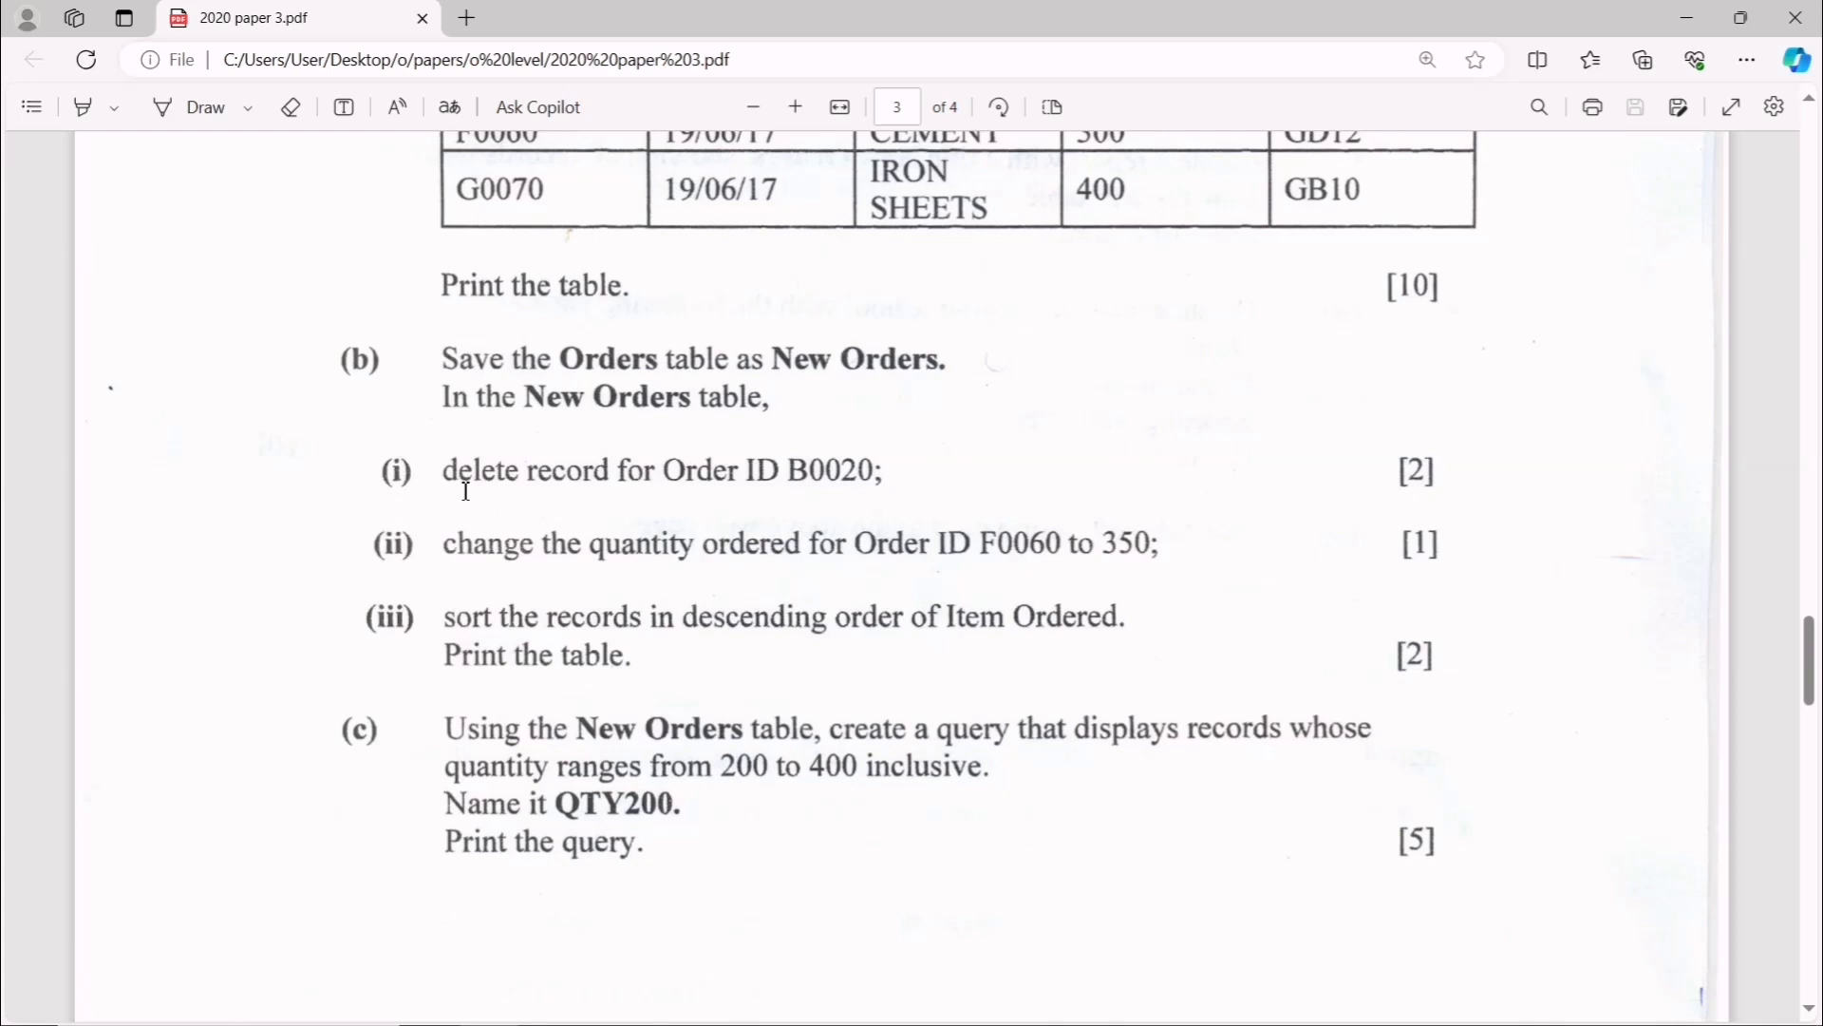
mouse_move(674, 503)
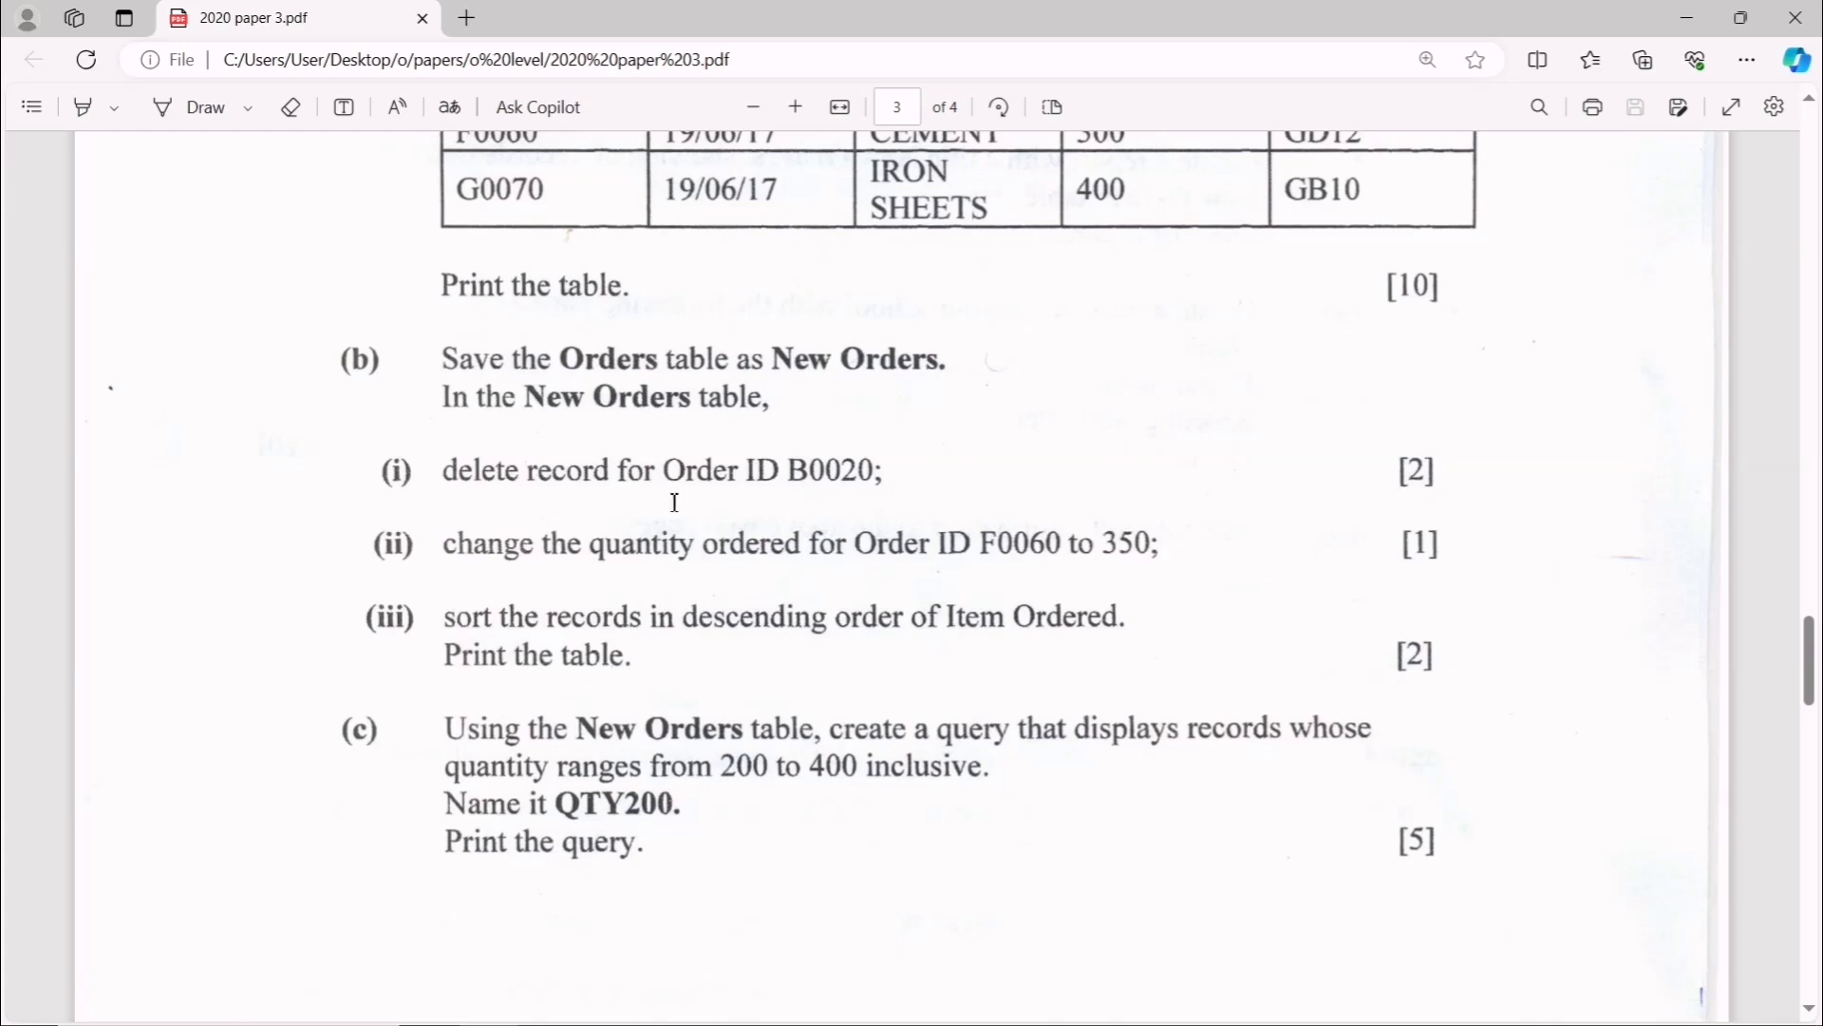
mouse_move(853, 485)
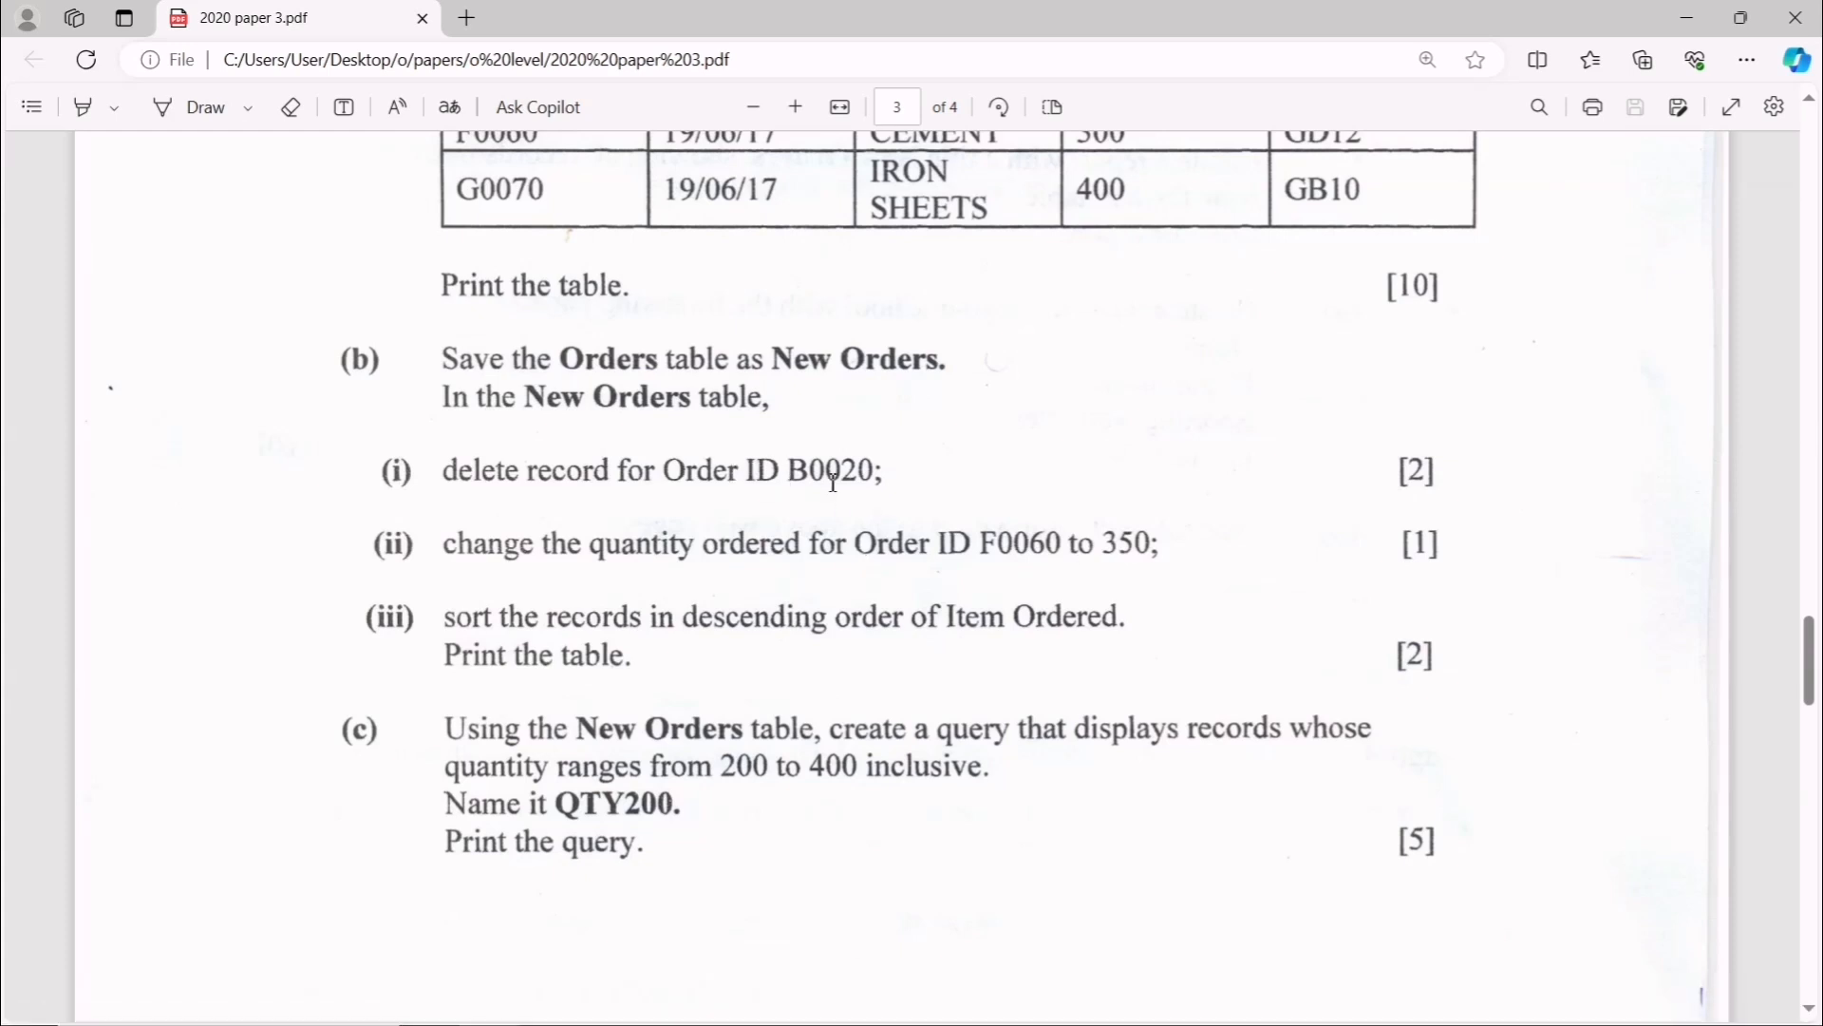
mouse_move(761, 983)
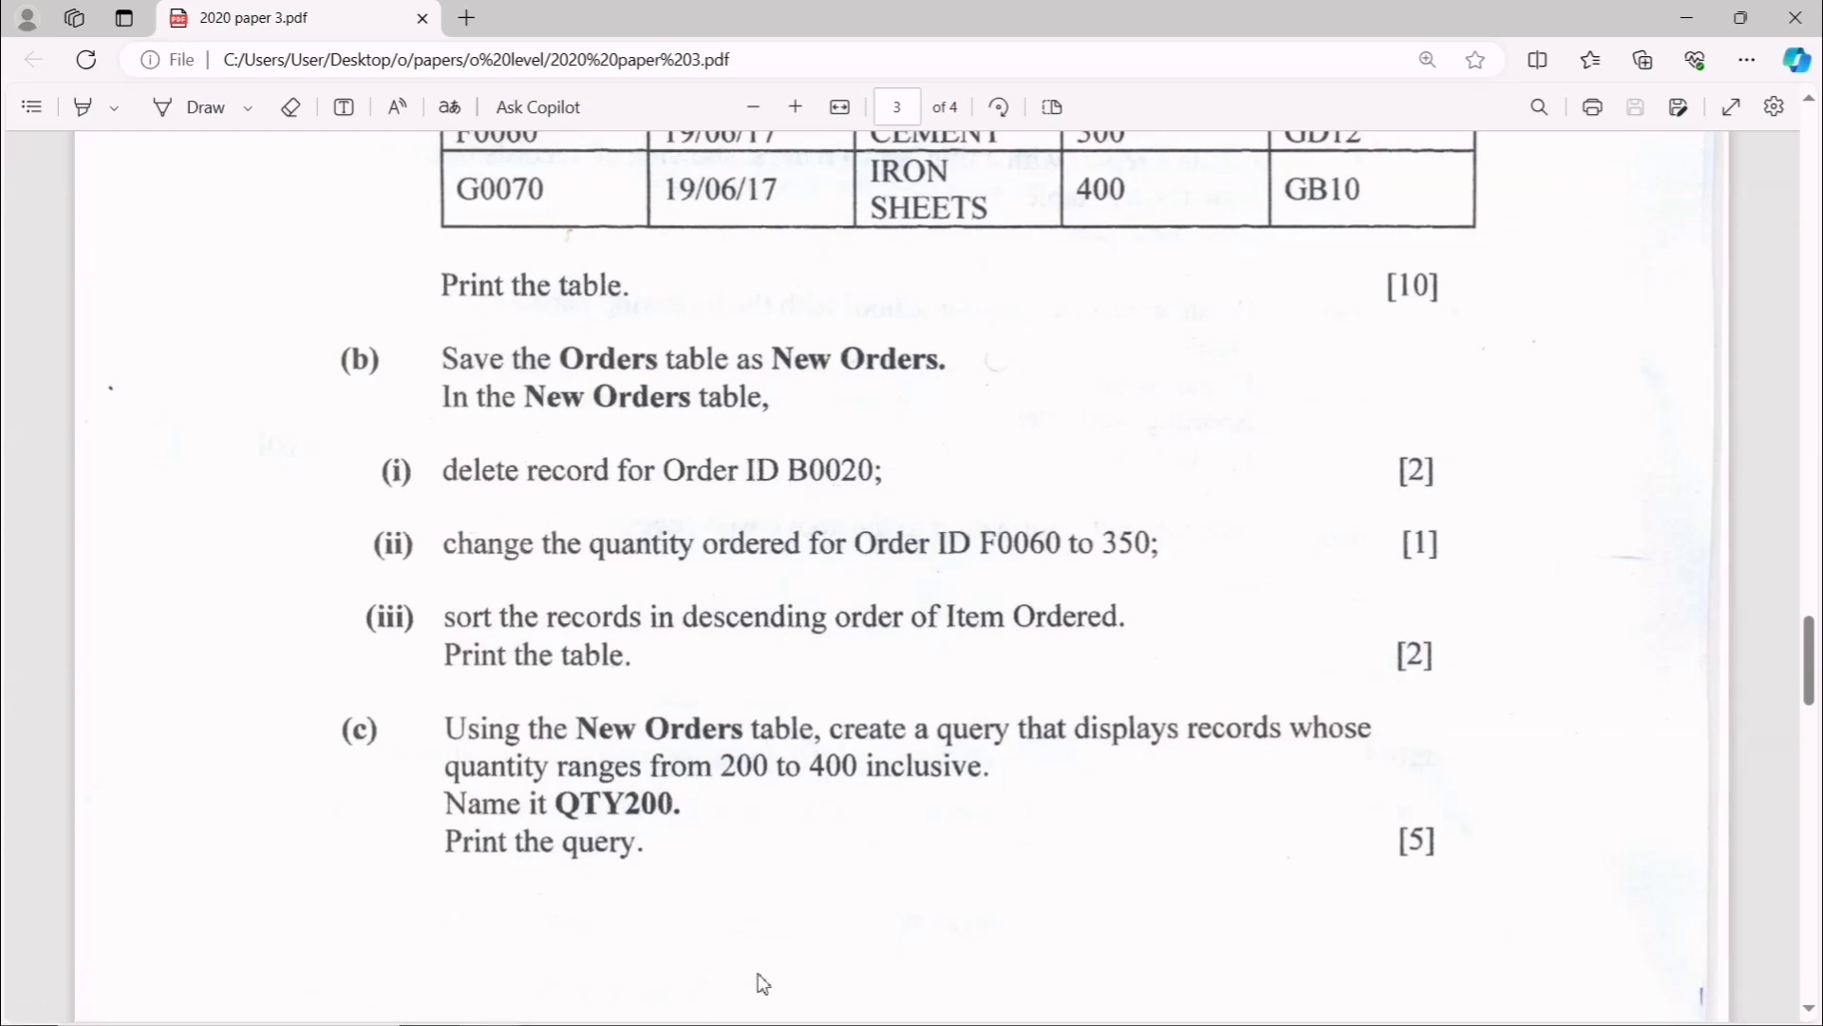
mouse_move(814, 1000)
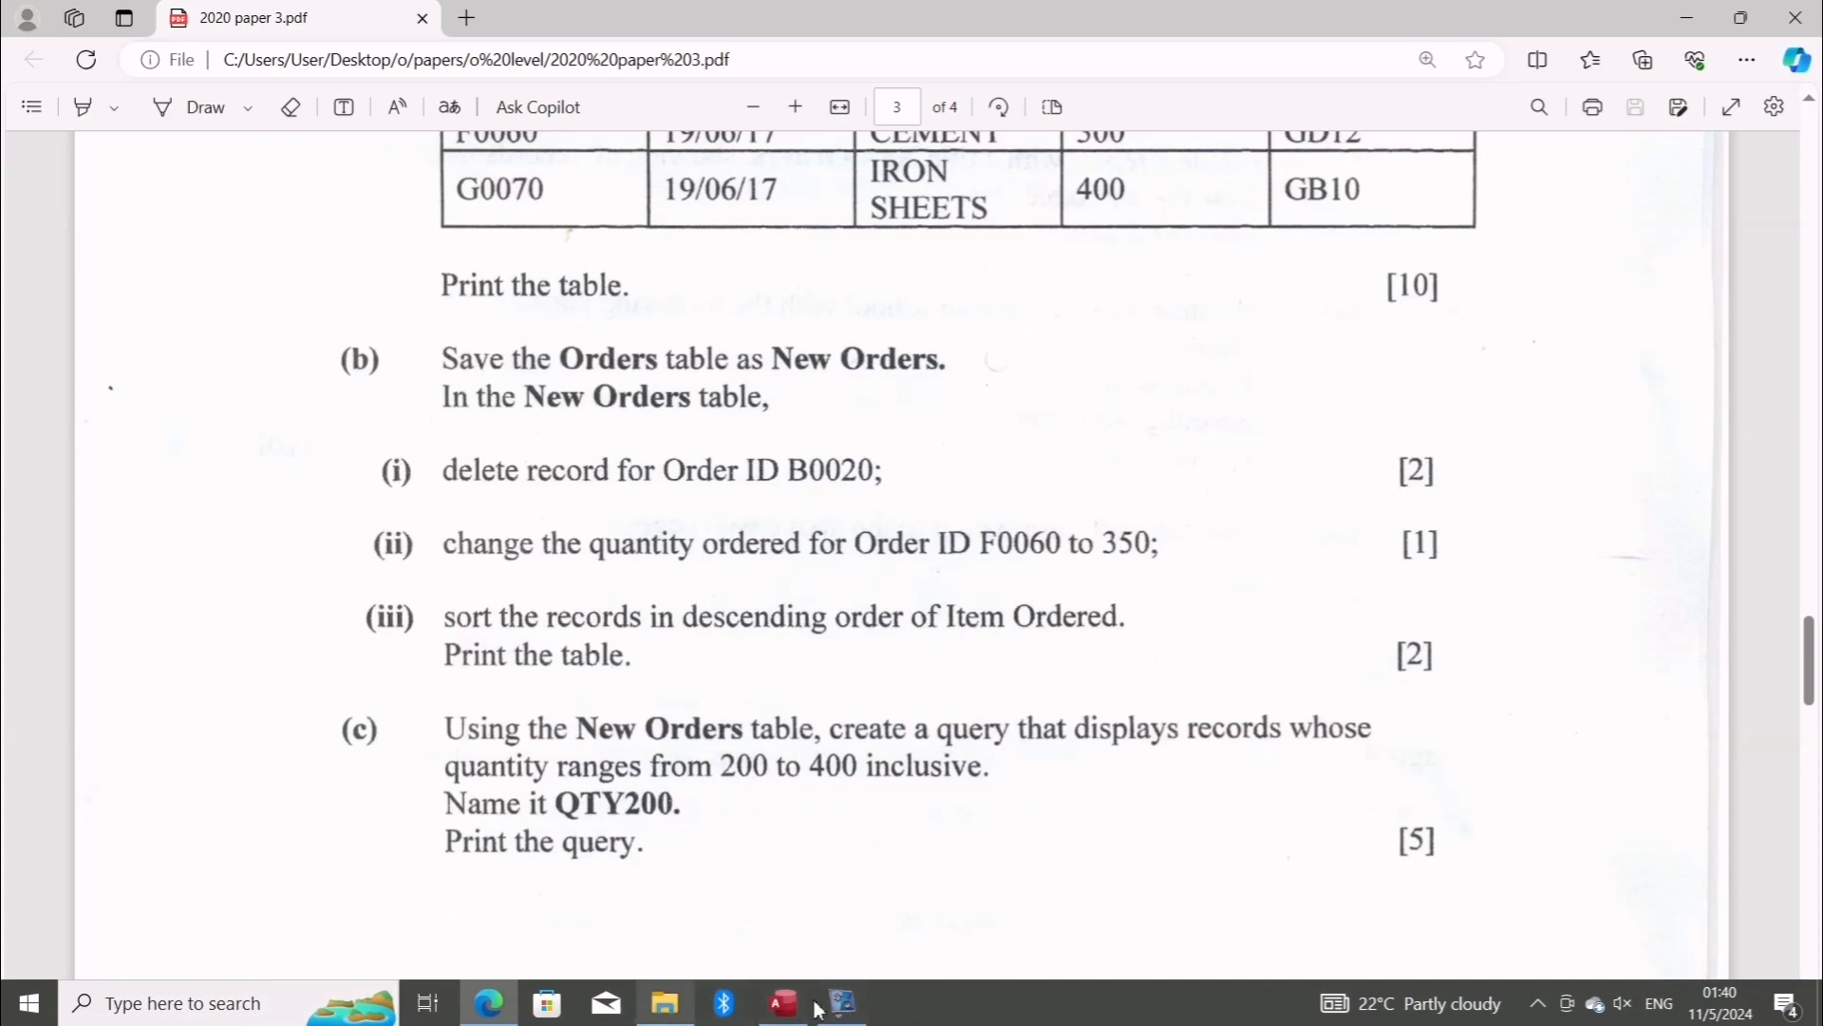
- Delete record B0020 from New orders, leaving six records, then return to the exam paper
click(781, 1003)
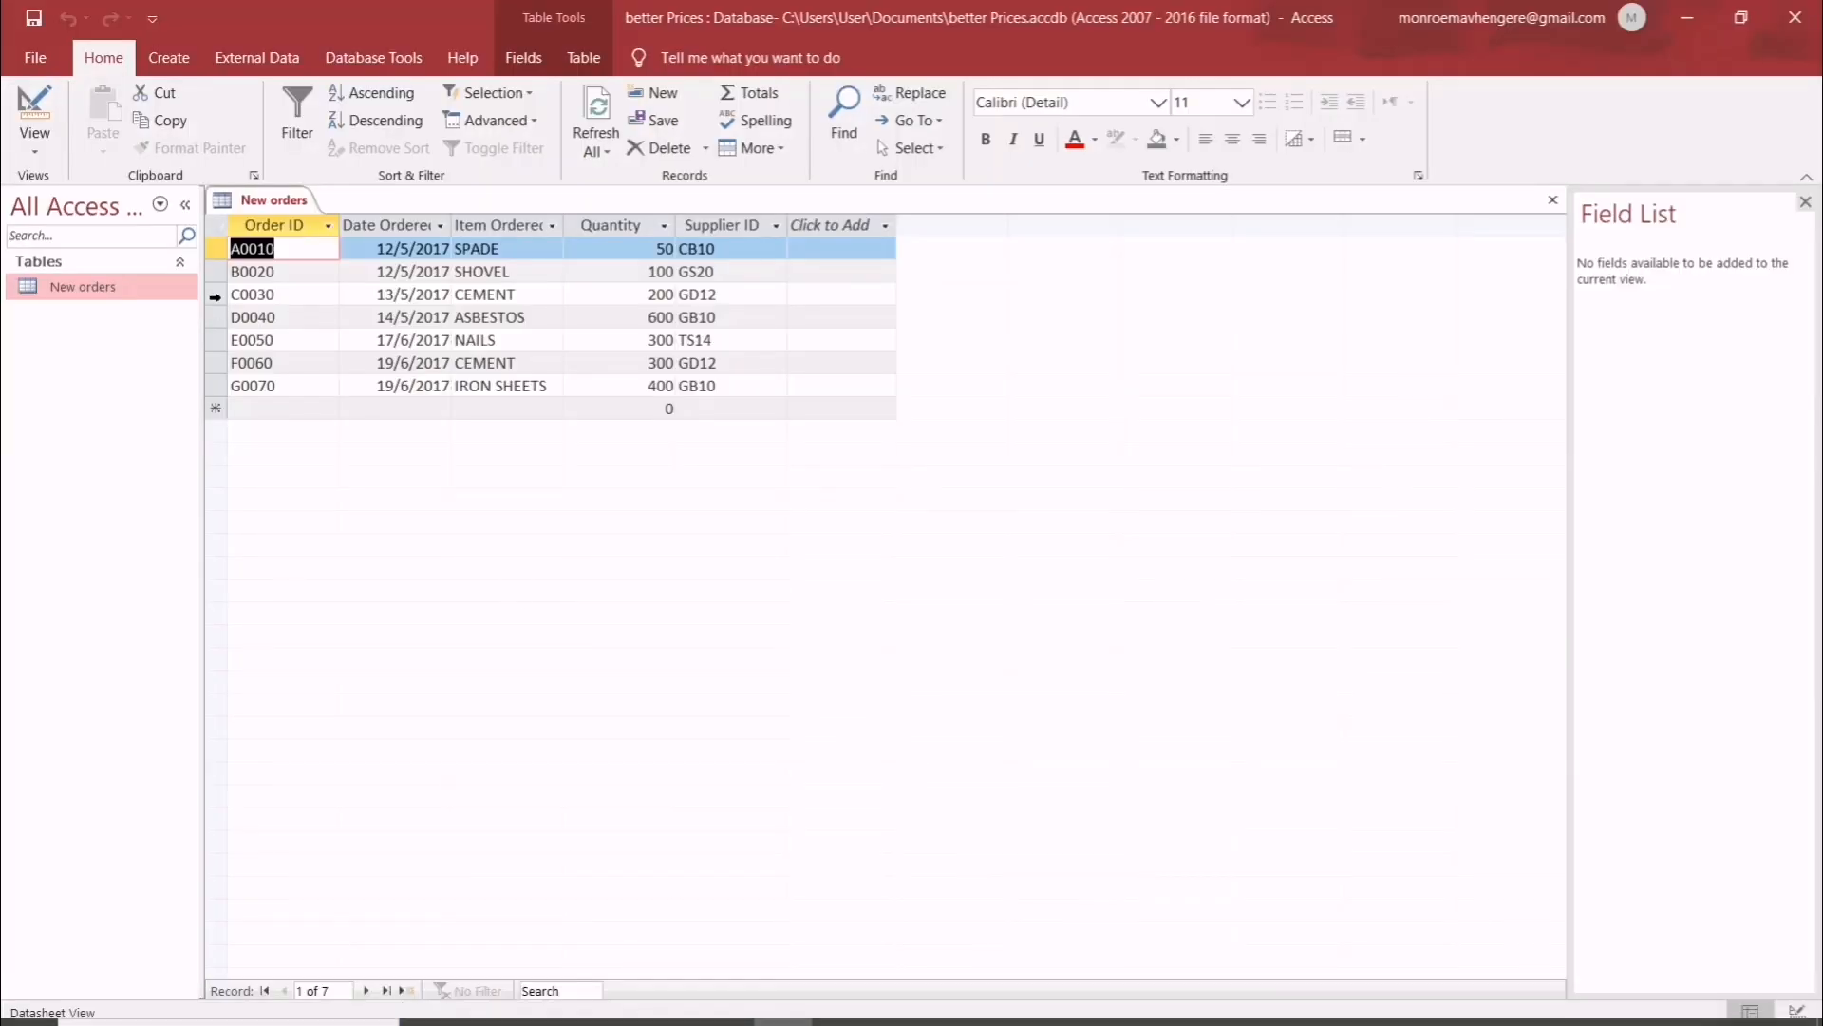
click(251, 271)
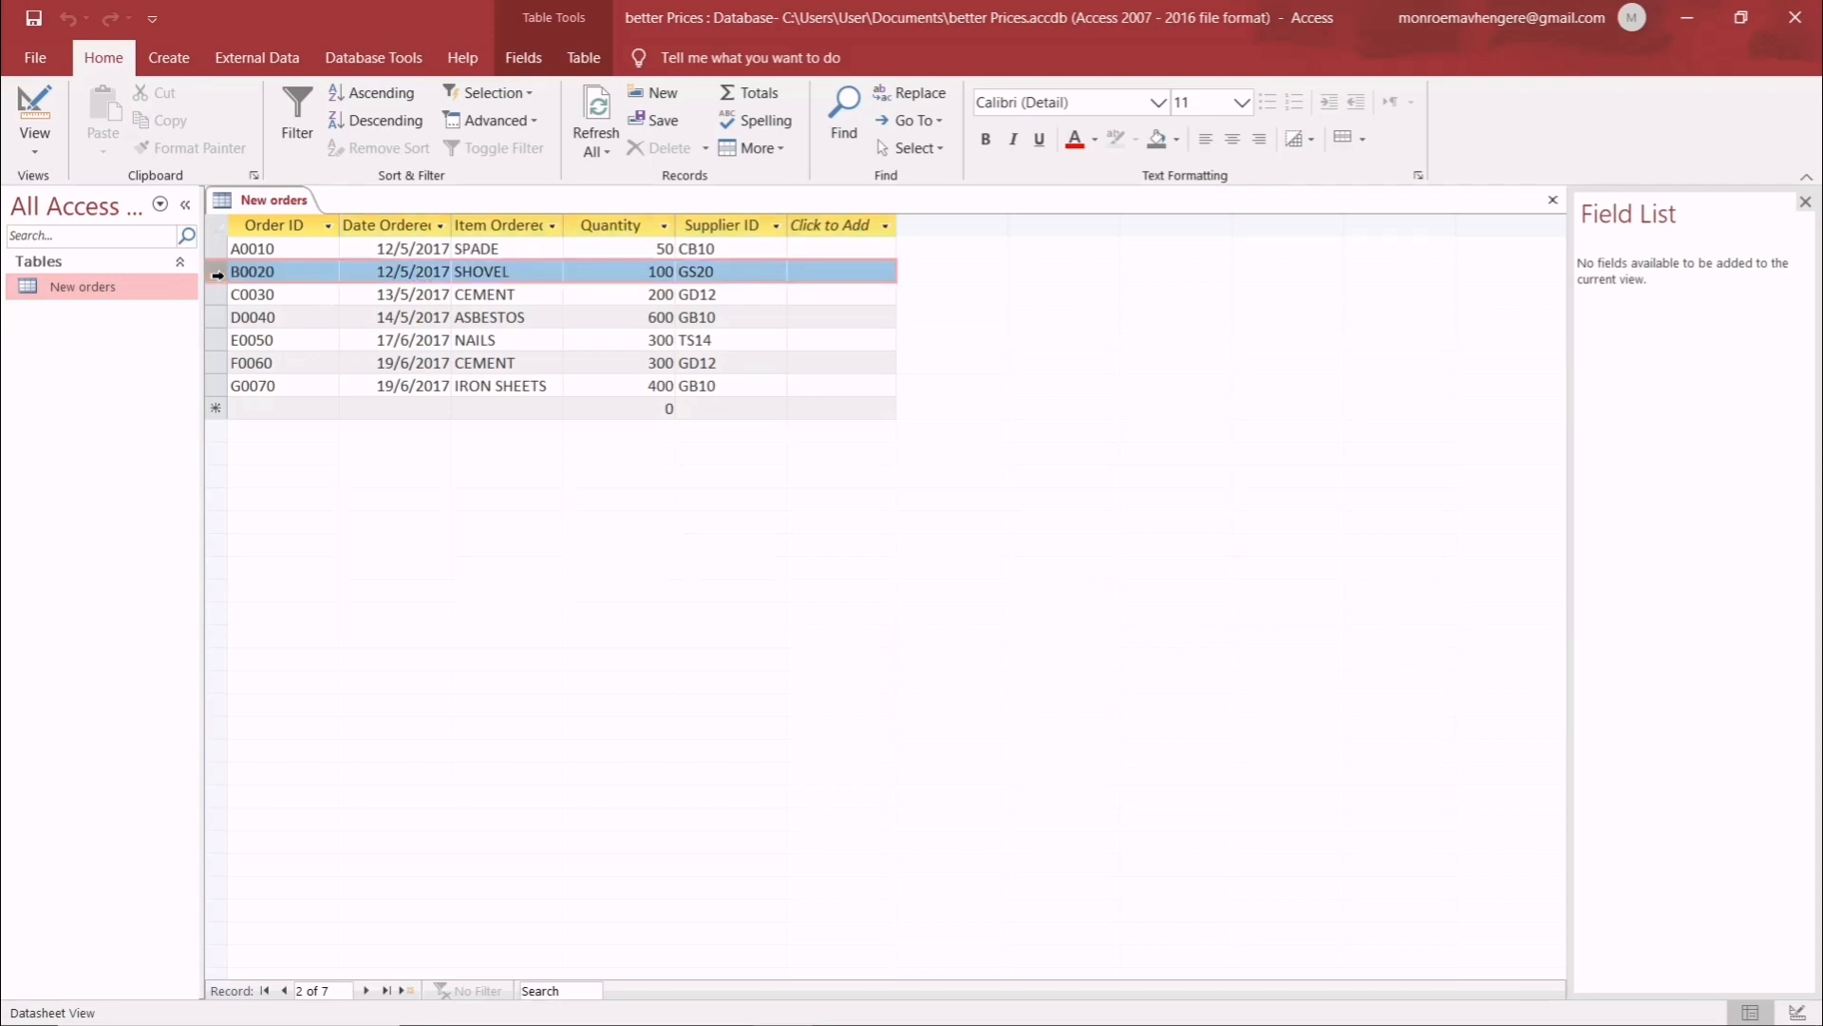
right_click(215, 270)
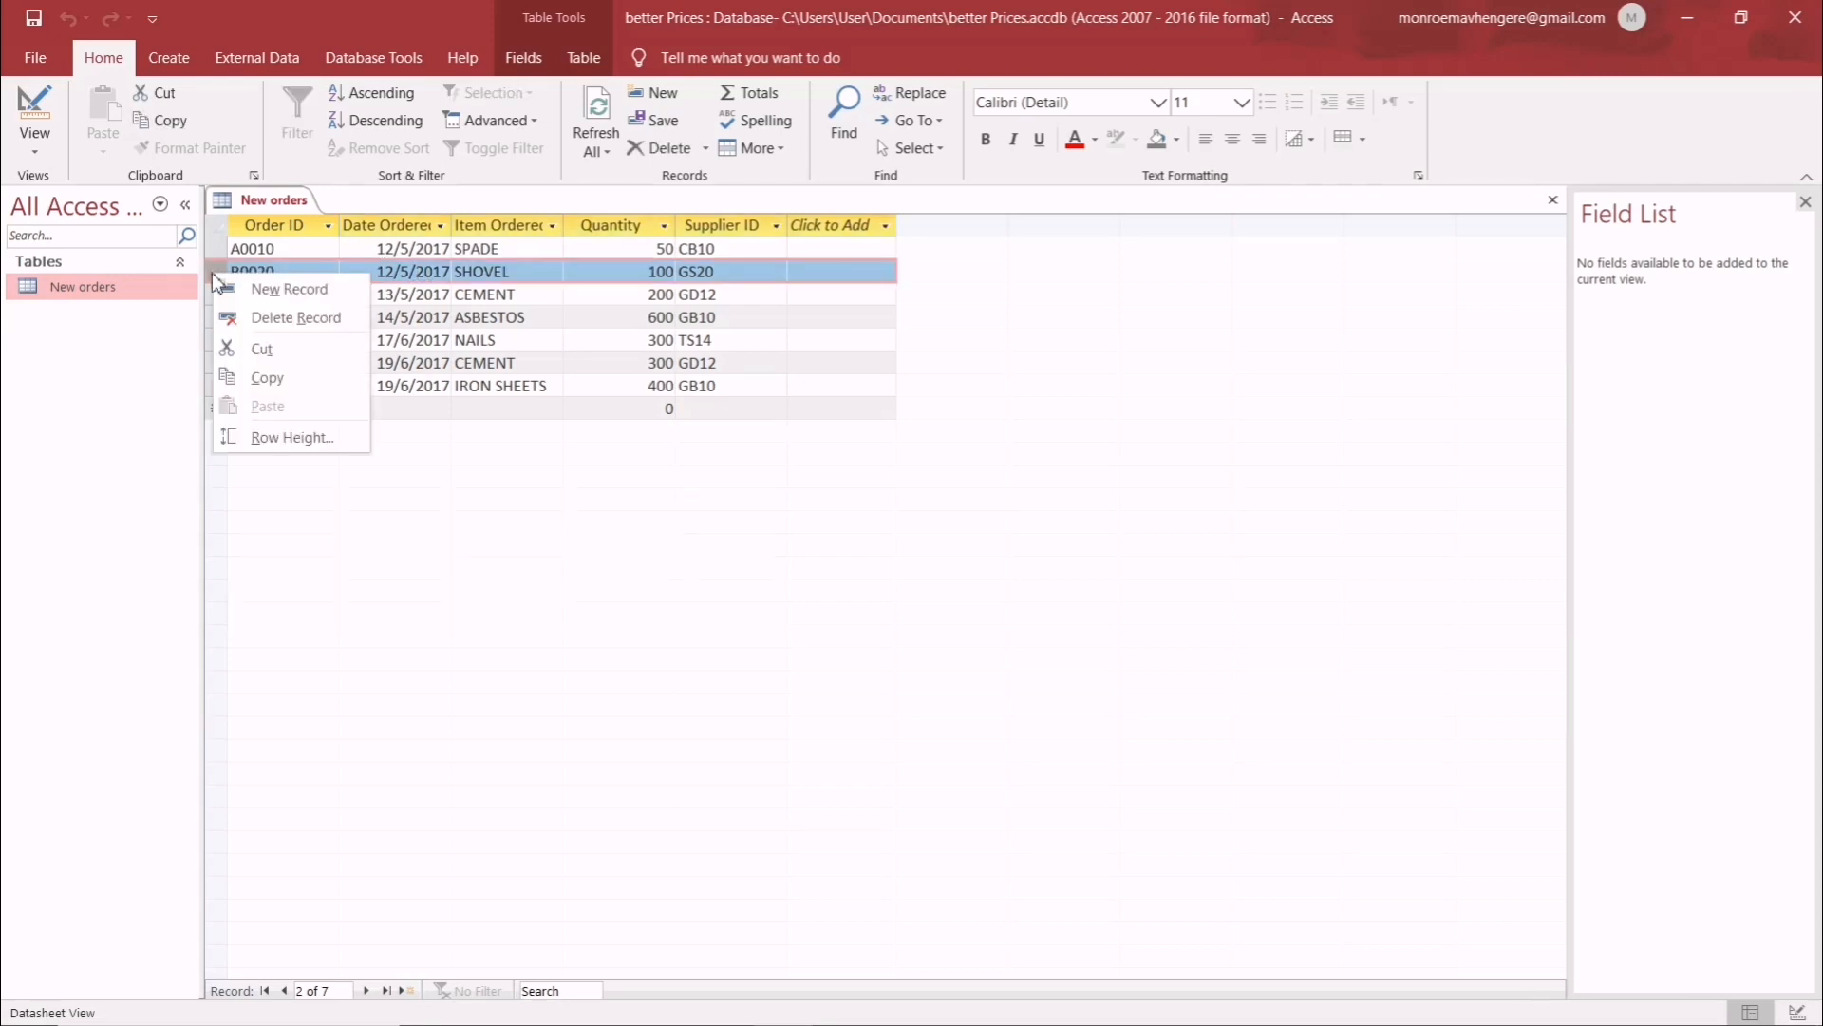
click(296, 318)
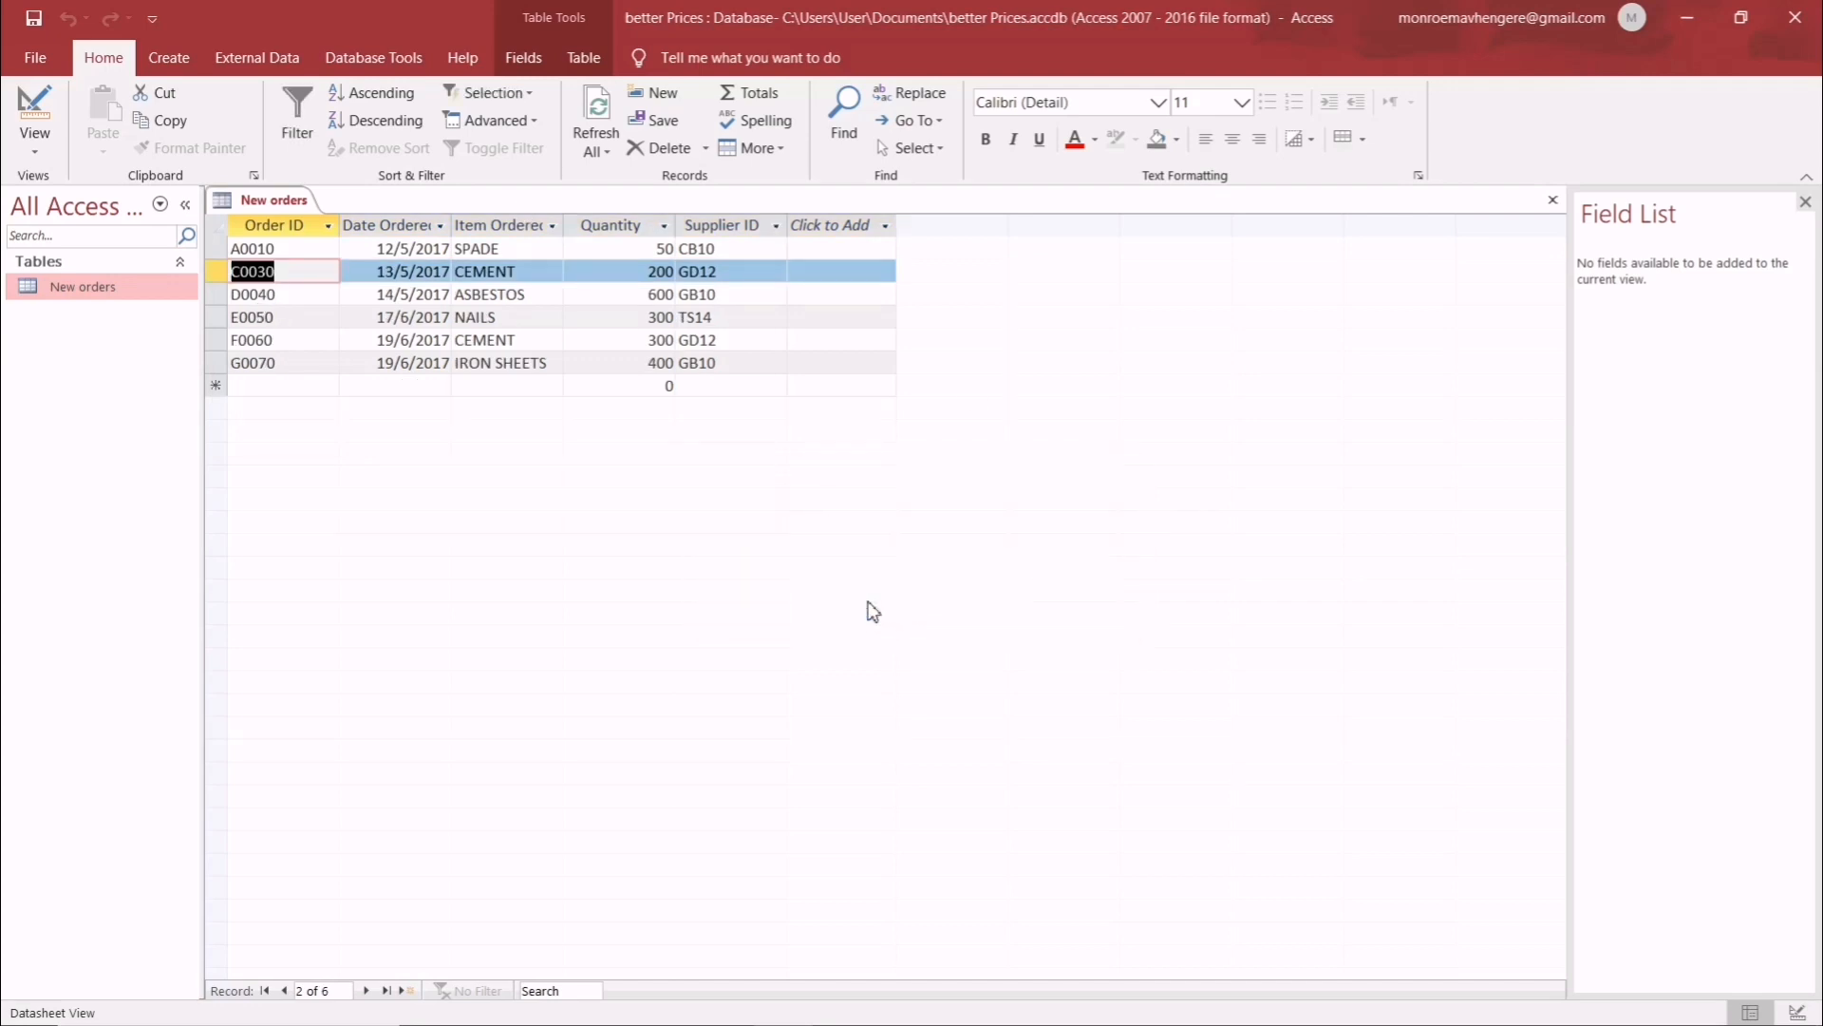
click(251, 316)
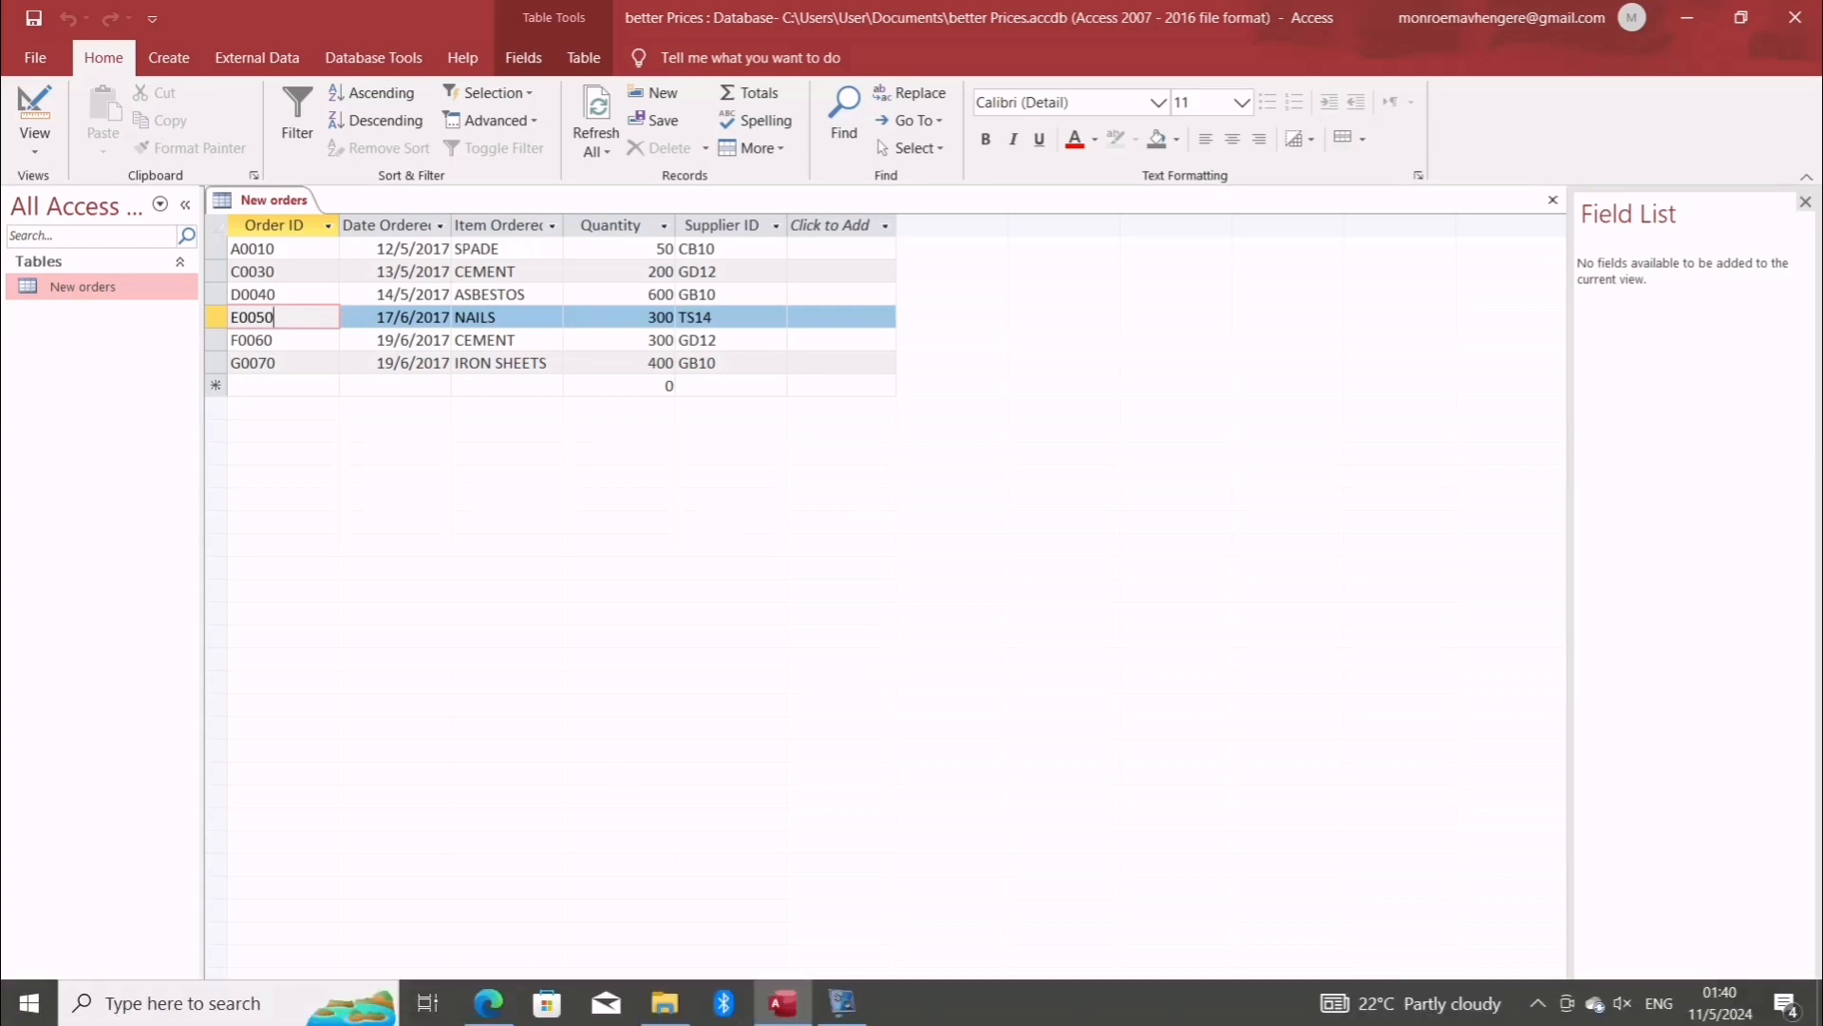
click(488, 1003)
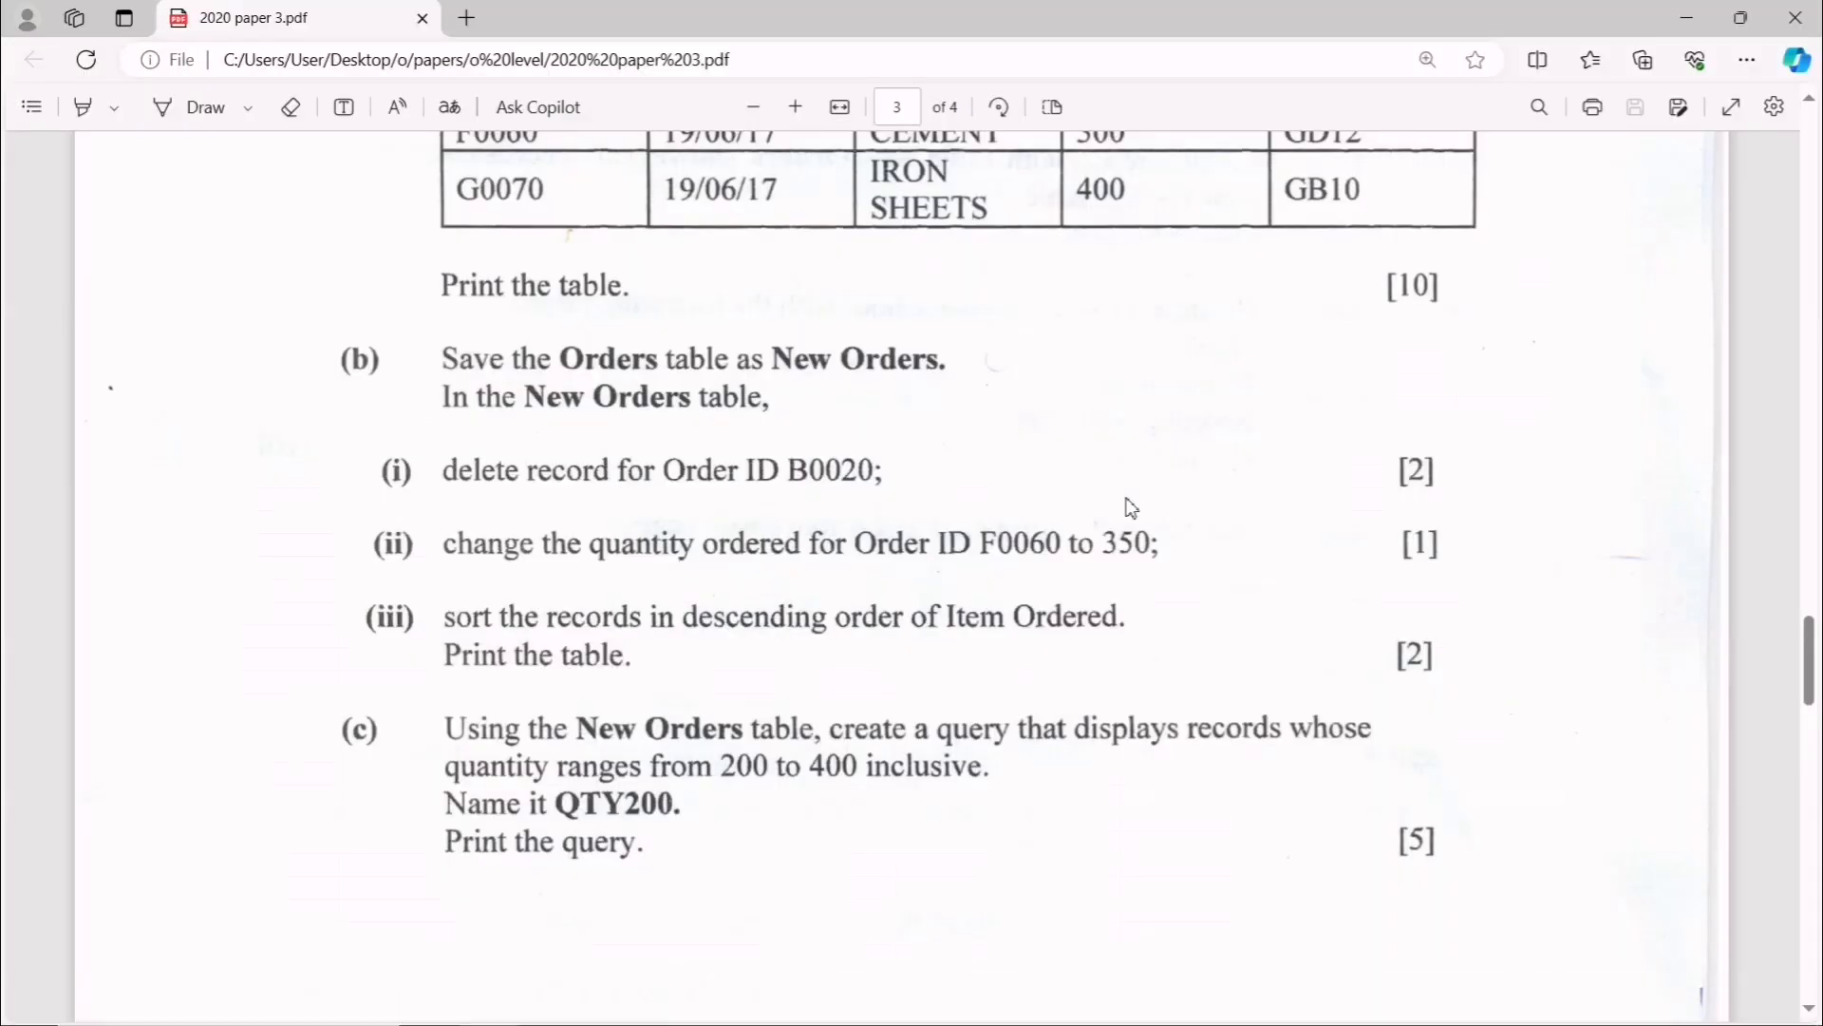
mouse_move(957, 406)
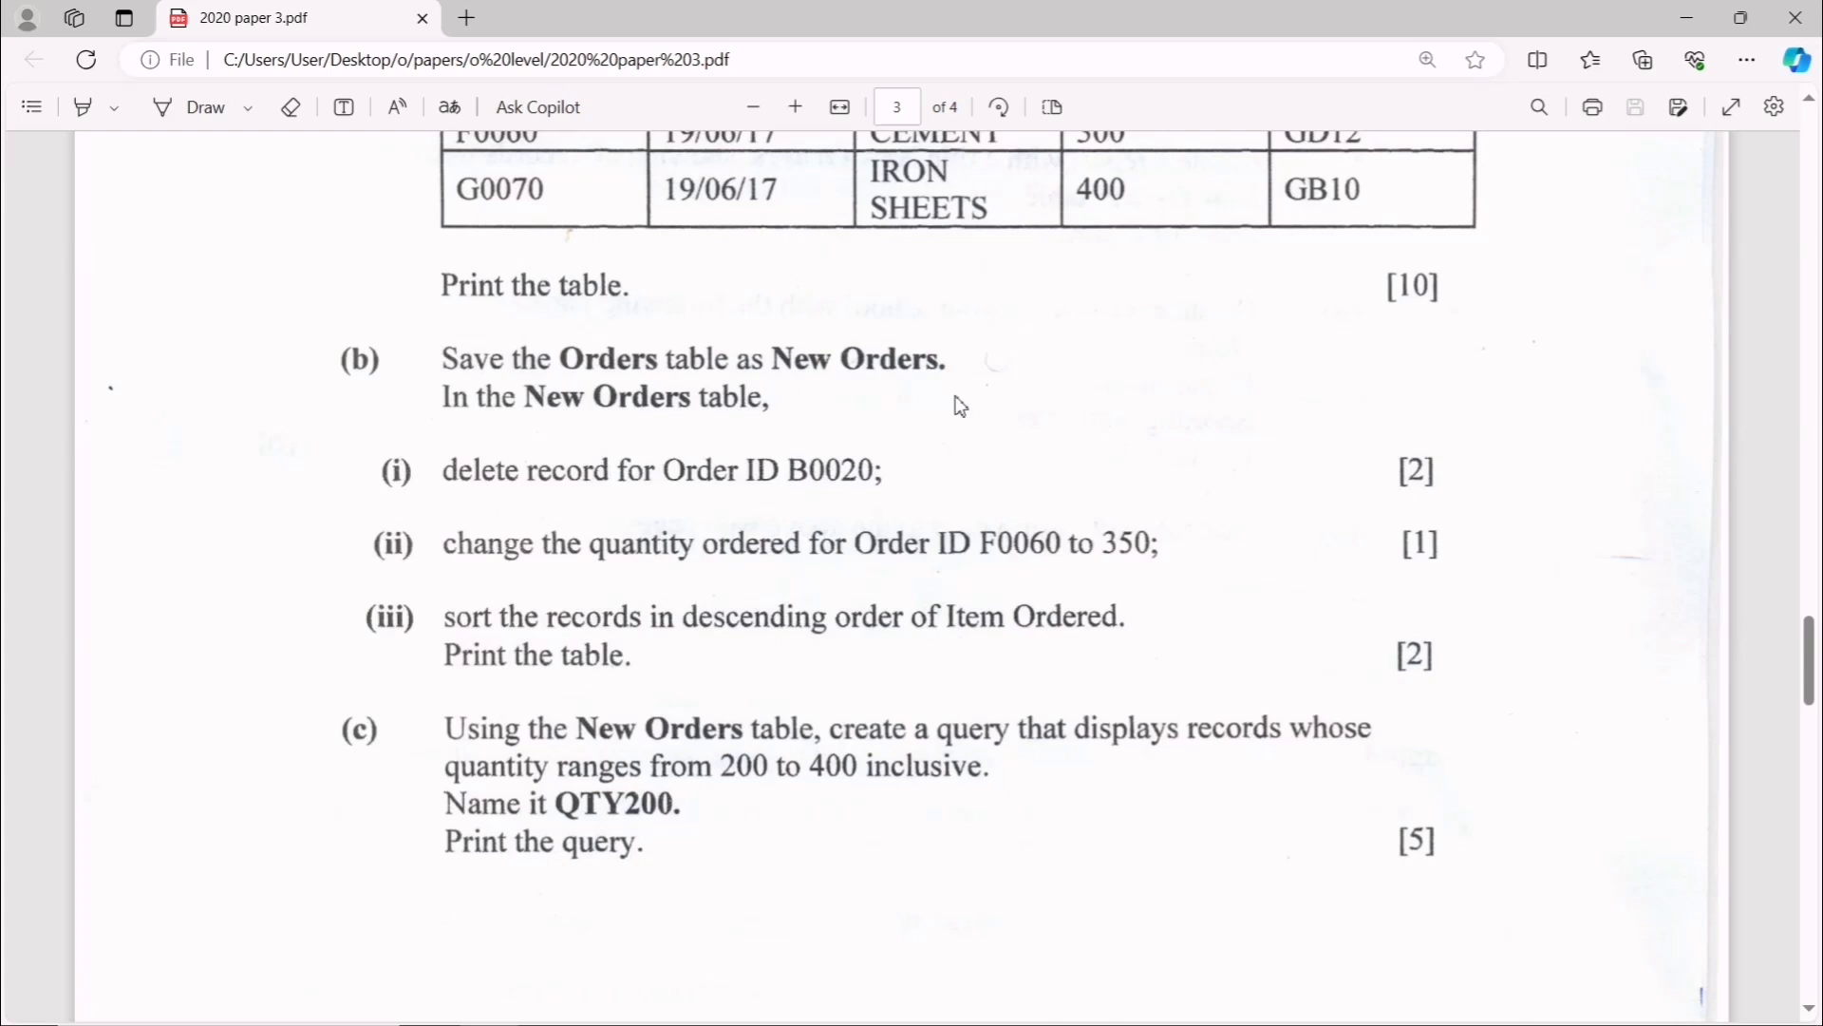